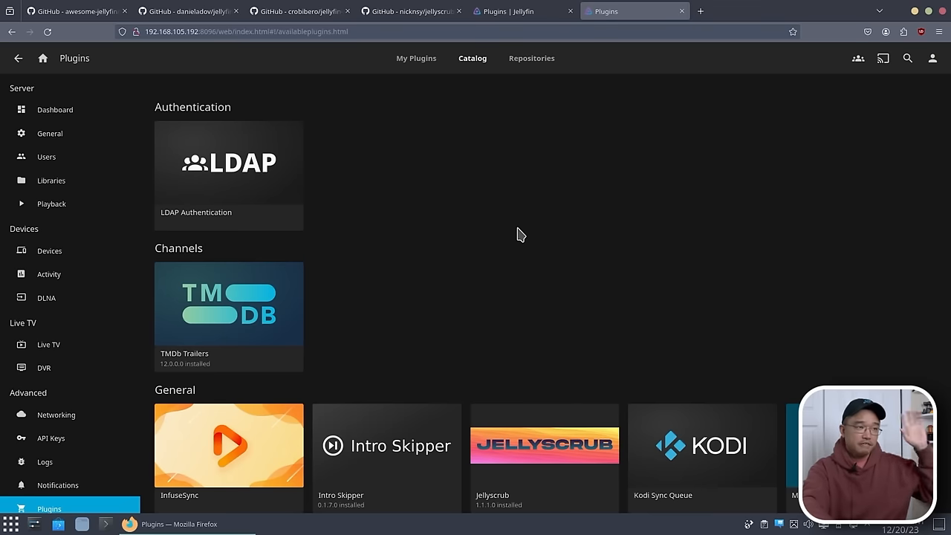
Step: Show the server's plugin Repositories list with Jellyfin Stable, jellyscrub and other sources
{"action": "scroll", "scroll_direction": "down", "scroll_amount": 3}
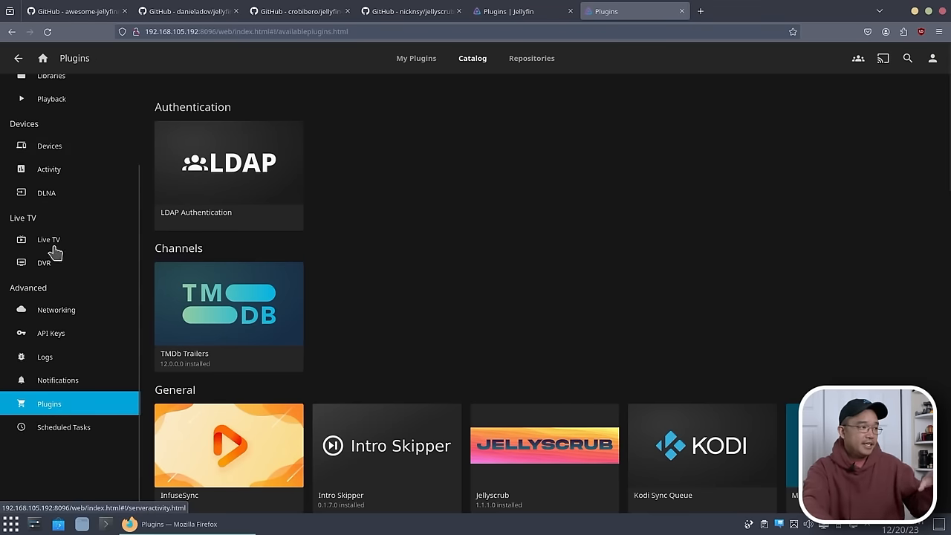
{"action": "mouse_move", "coordinate": [95, 426]}
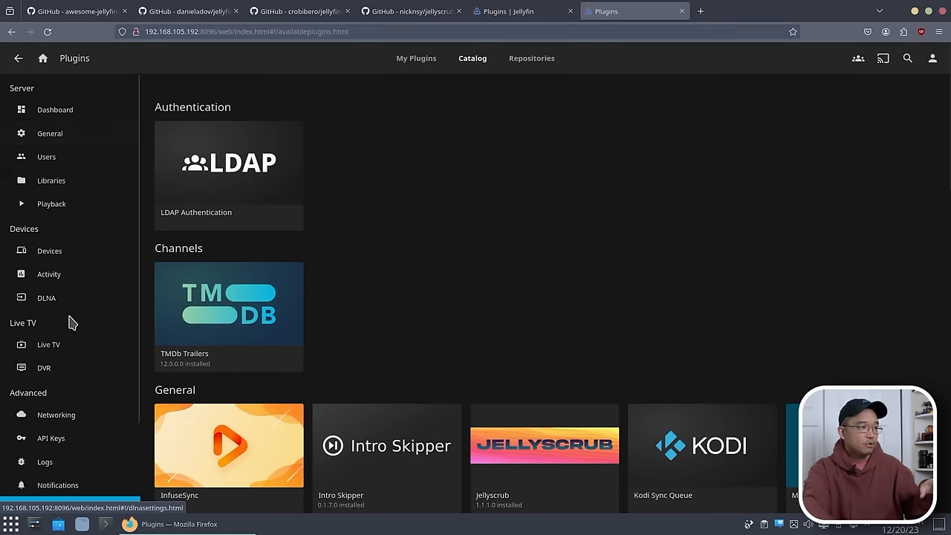
{"action": "scroll", "scroll_direction": "down", "scroll_amount": 3}
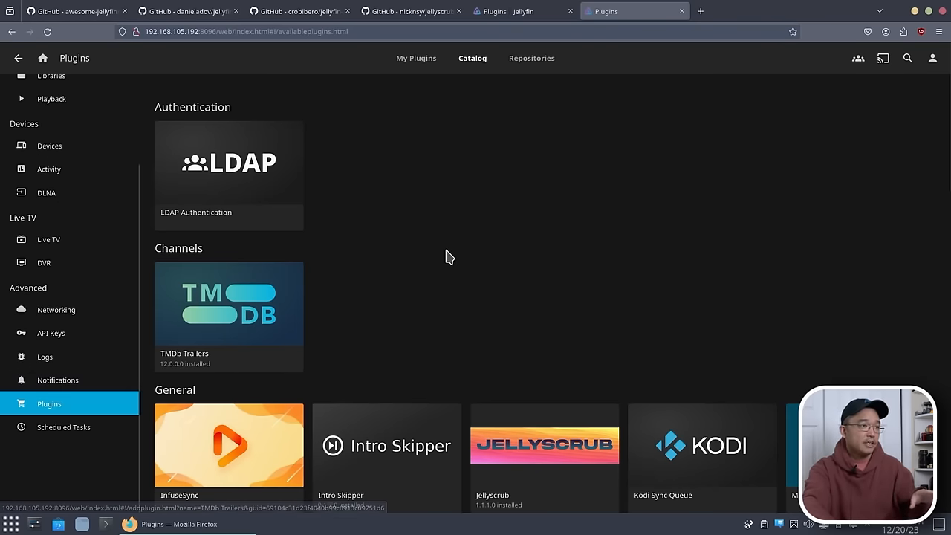
{"action": "scroll", "scroll_direction": "down", "scroll_amount": 3}
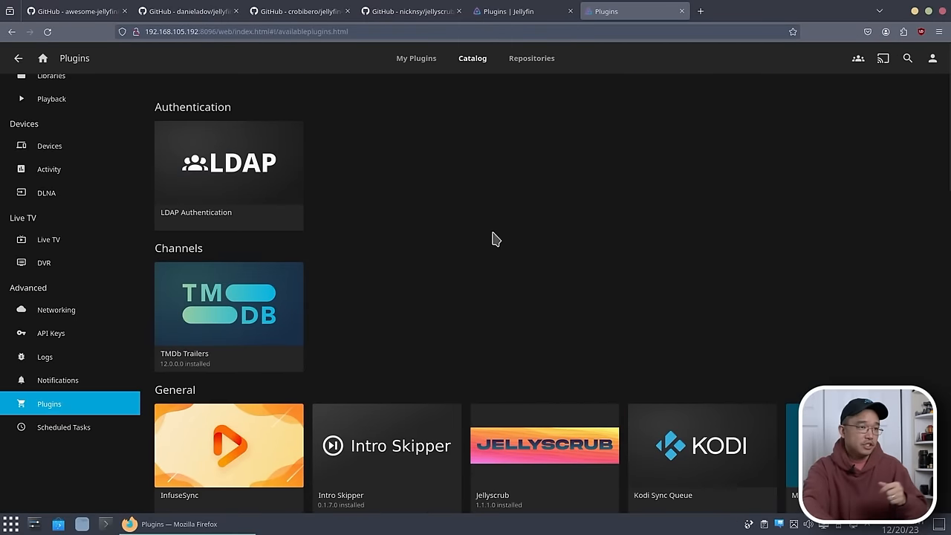
{"action": "mouse_move", "coordinate": [513, 127]}
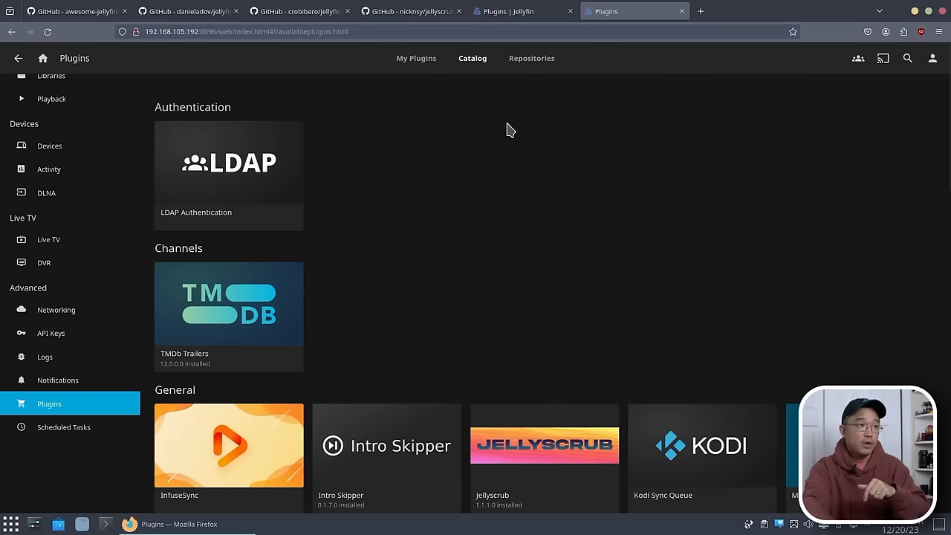
{"action": "left_click", "coordinate": [532, 58]}
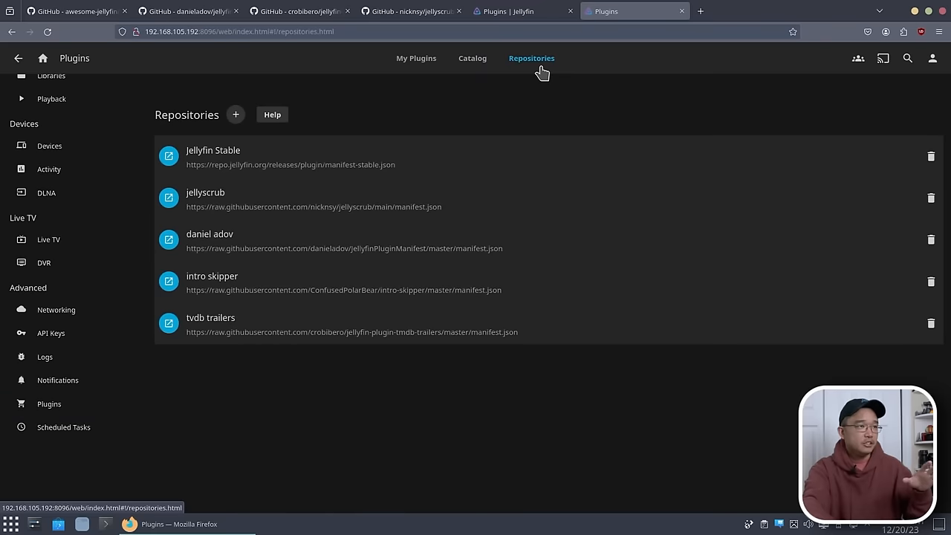
{"action": "mouse_move", "coordinate": [312, 169]}
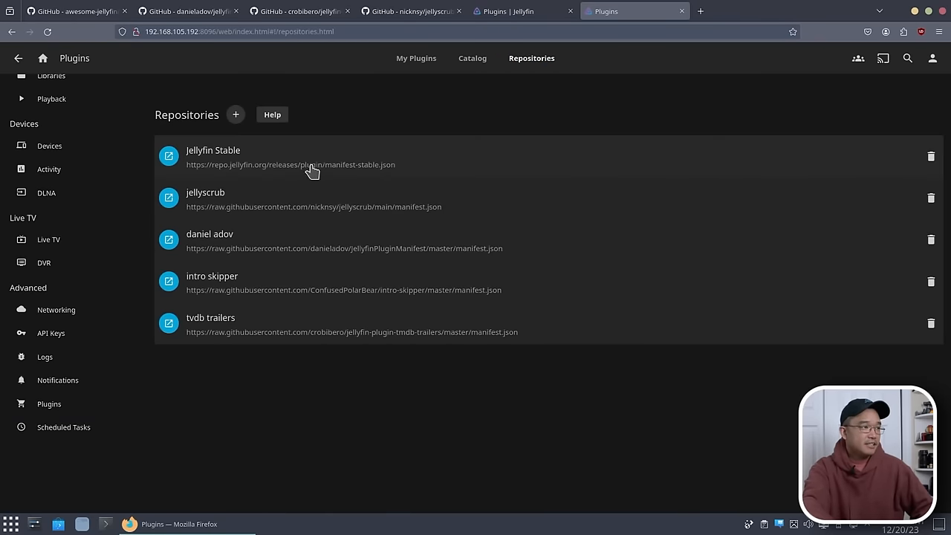
{"action": "mouse_move", "coordinate": [416, 174]}
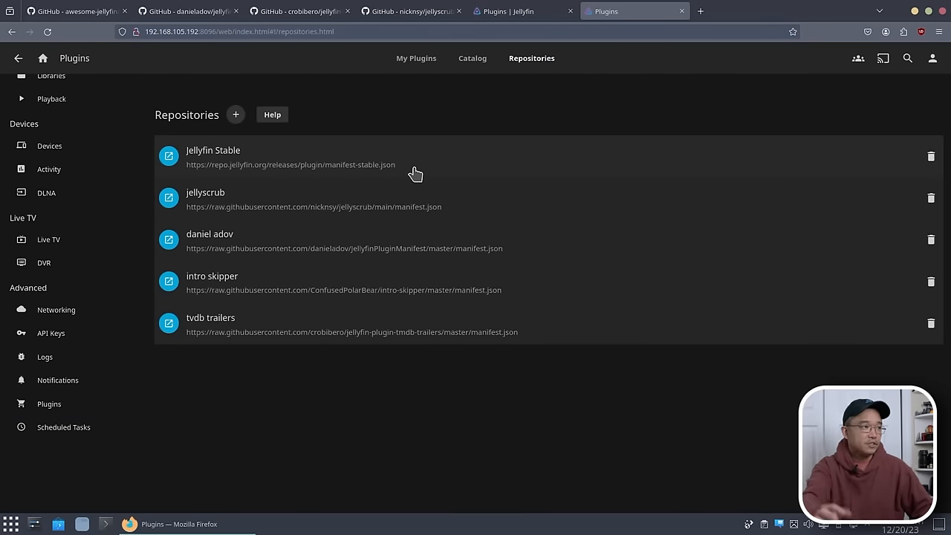
{"action": "mouse_move", "coordinate": [417, 372]}
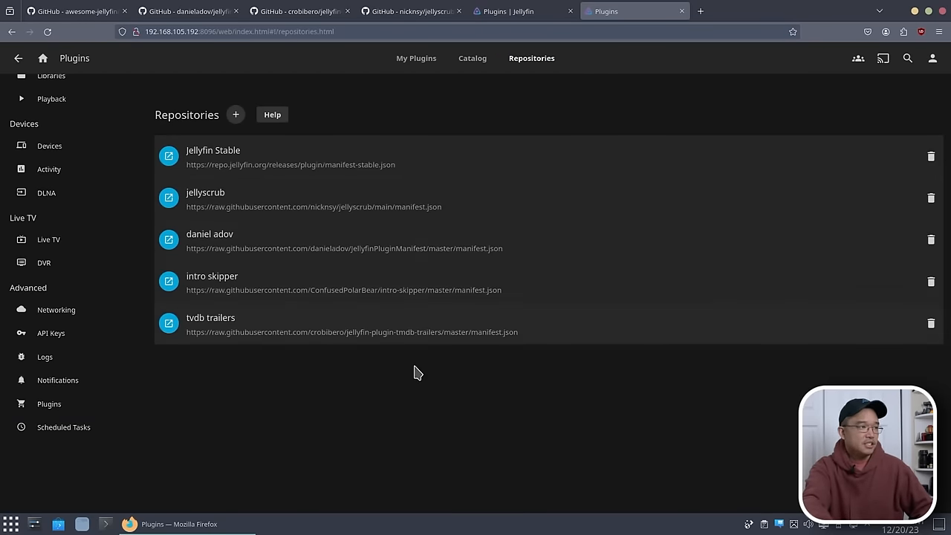
{"action": "mouse_move", "coordinate": [420, 338]}
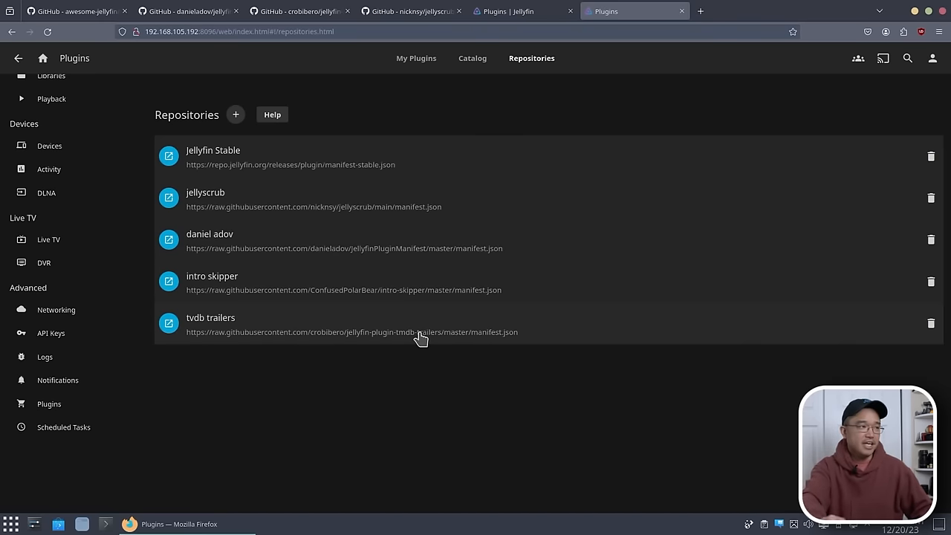
{"action": "mouse_move", "coordinate": [276, 306]}
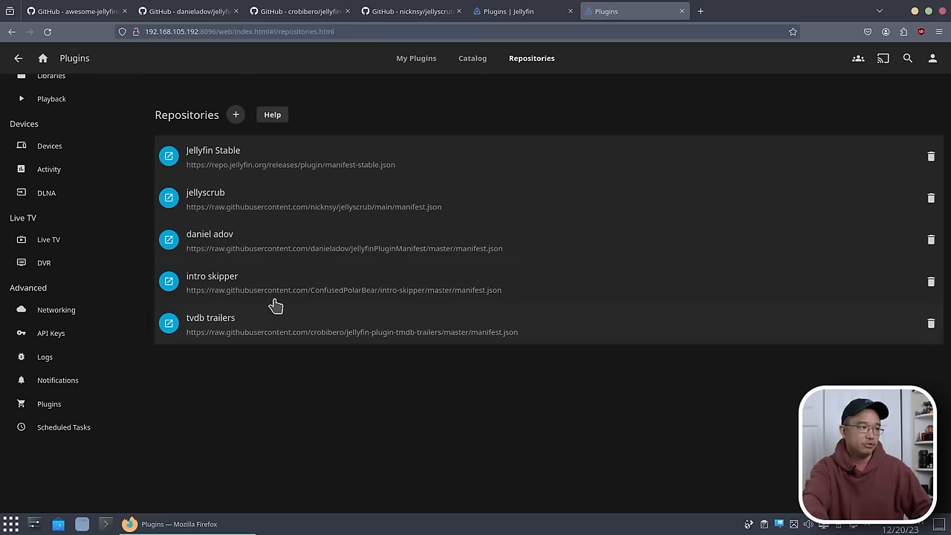
{"action": "mouse_move", "coordinate": [281, 292]}
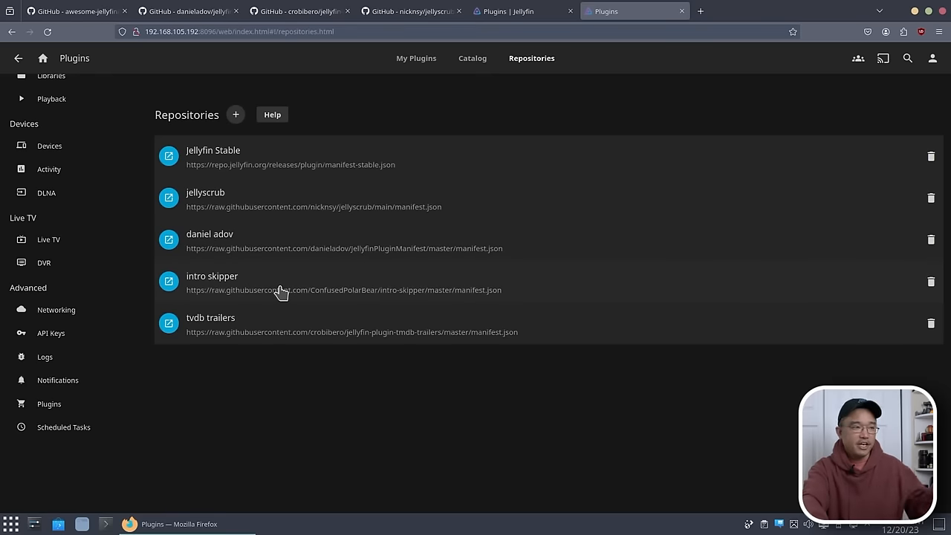
{"action": "mouse_move", "coordinate": [302, 221]}
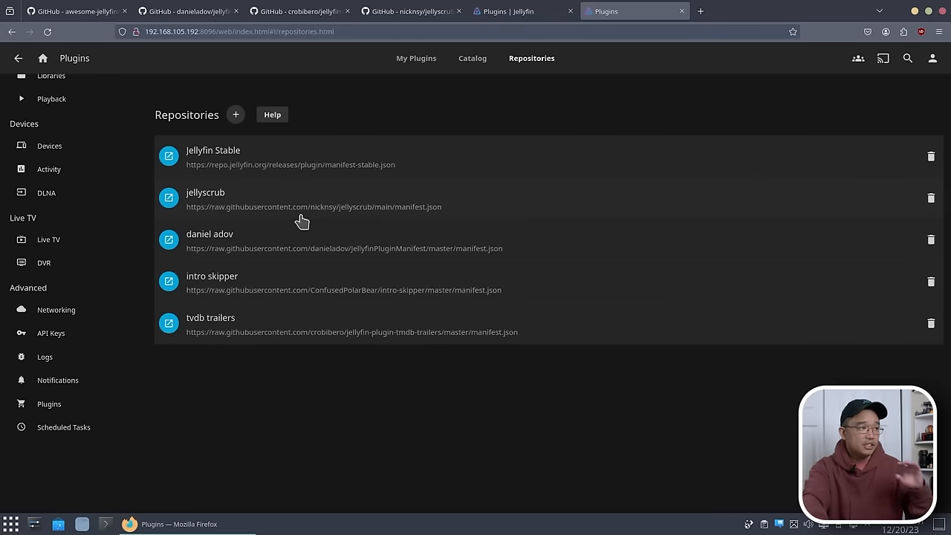
{"action": "mouse_move", "coordinate": [312, 205]}
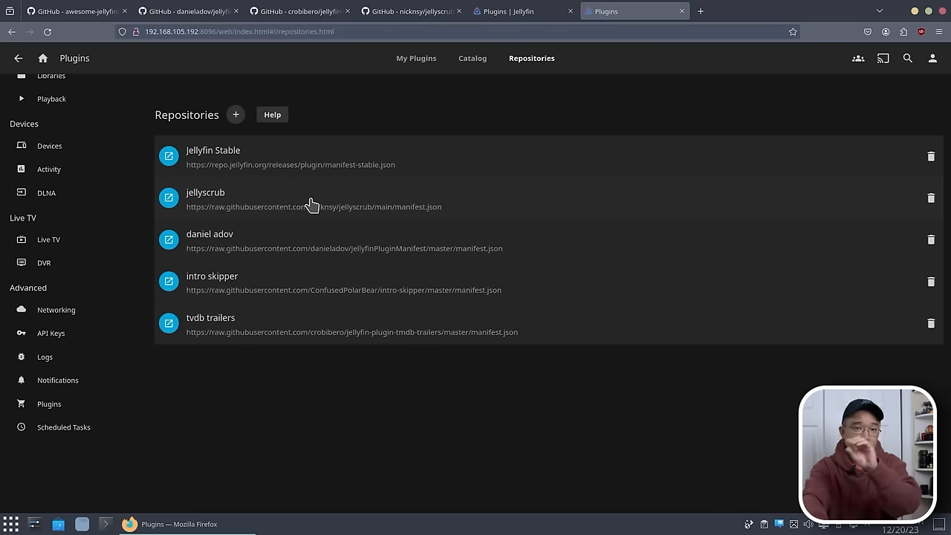
Step: View the nicknsy/jellyscrub GitHub README's abilities, limitations and comparison previews
{"action": "left_click", "coordinate": [411, 11]}
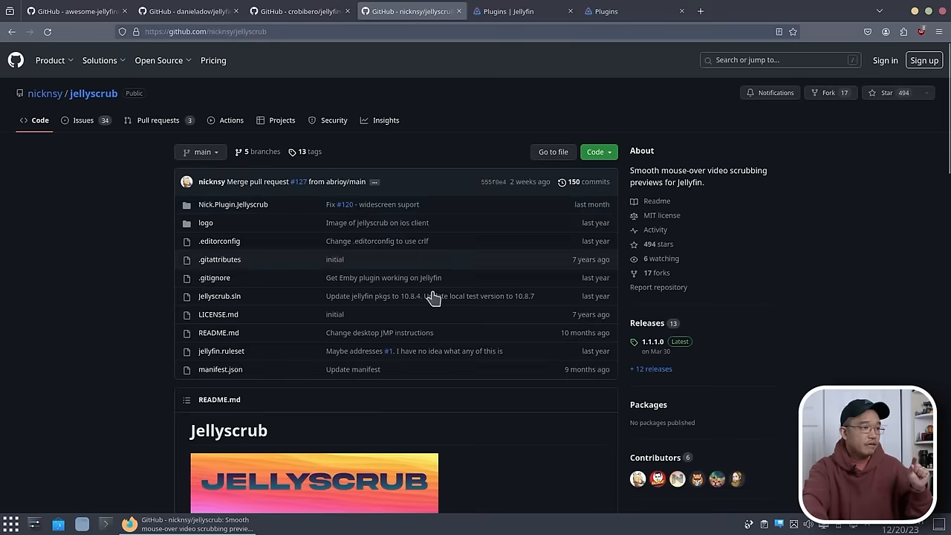
{"action": "scroll", "scroll_direction": "down", "scroll_amount": 3}
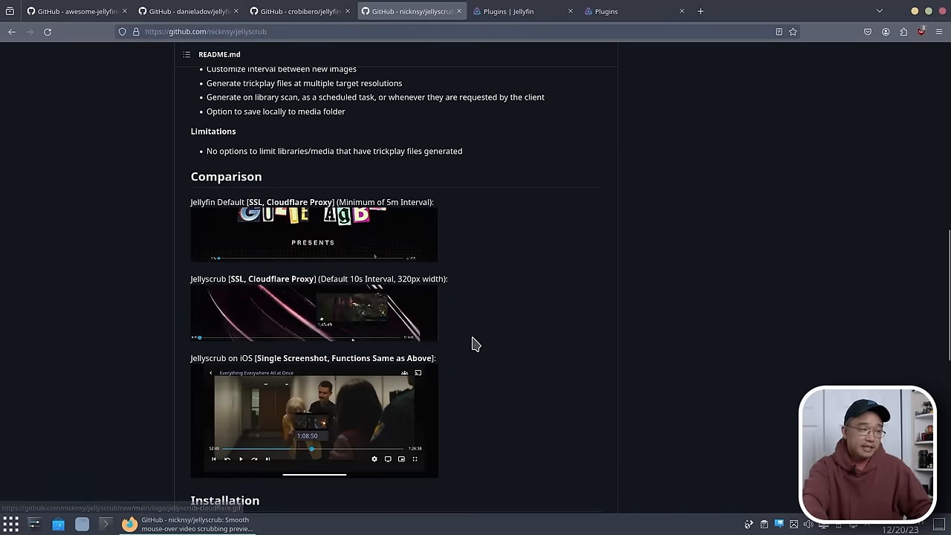
{"action": "scroll", "scroll_direction": "up", "scroll_amount": 3}
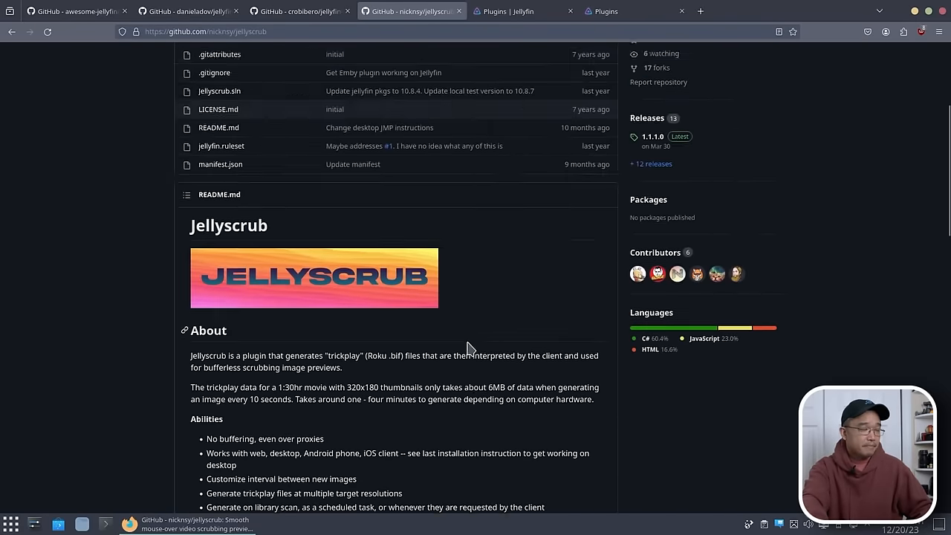
{"action": "scroll", "scroll_direction": "down", "scroll_amount": 3}
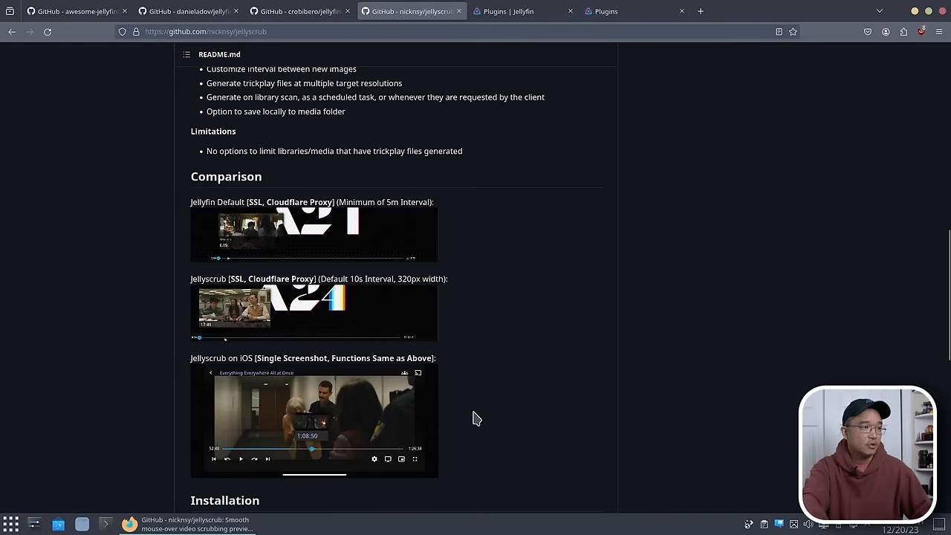
{"action": "scroll", "scroll_direction": "up", "scroll_amount": 3}
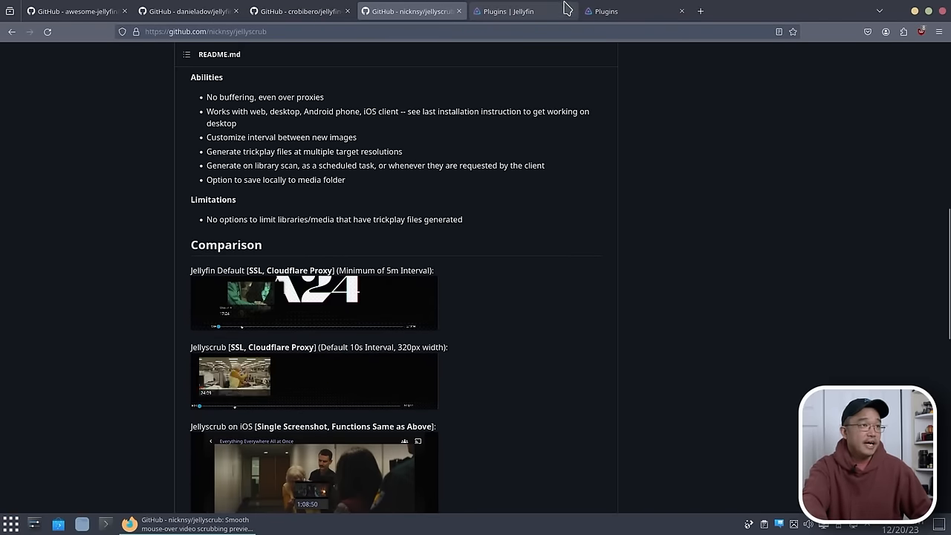
Step: Go back to the Jellyfin tab showing the five configured plugin repositories
{"action": "left_click", "coordinate": [633, 10]}
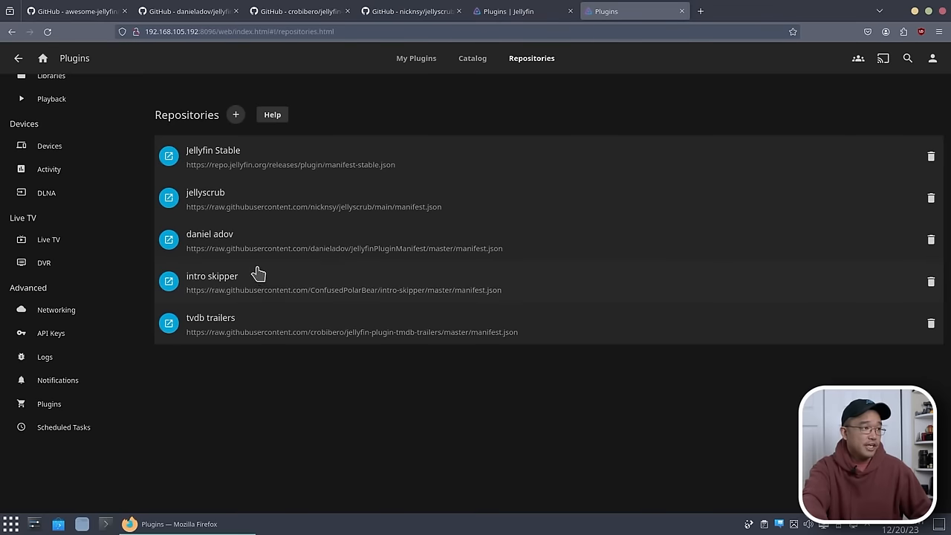
{"action": "mouse_move", "coordinate": [280, 295]}
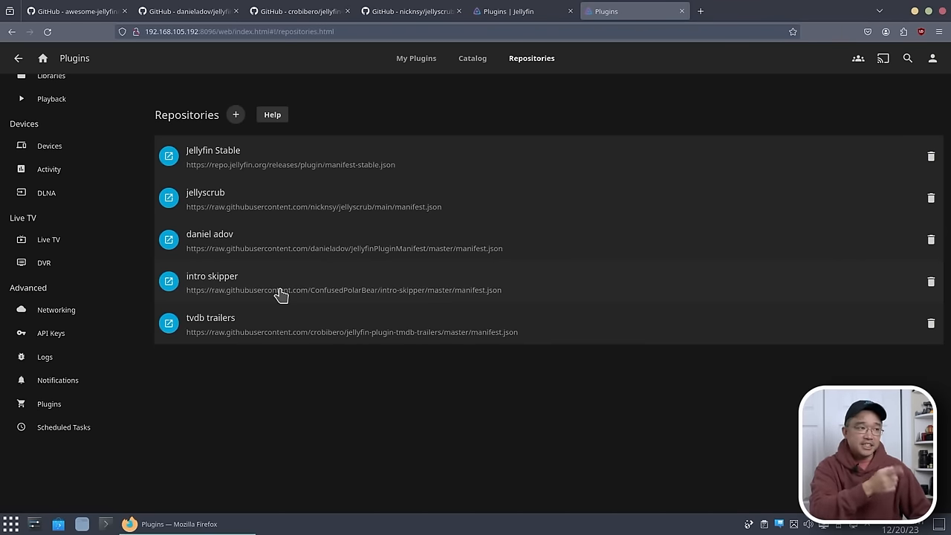
{"action": "mouse_move", "coordinate": [323, 288]}
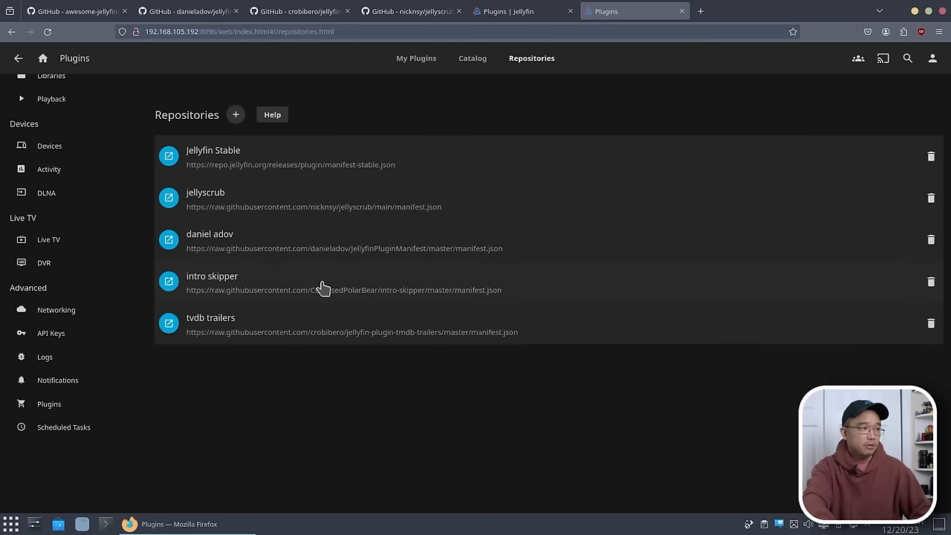
{"action": "mouse_move", "coordinate": [351, 291]}
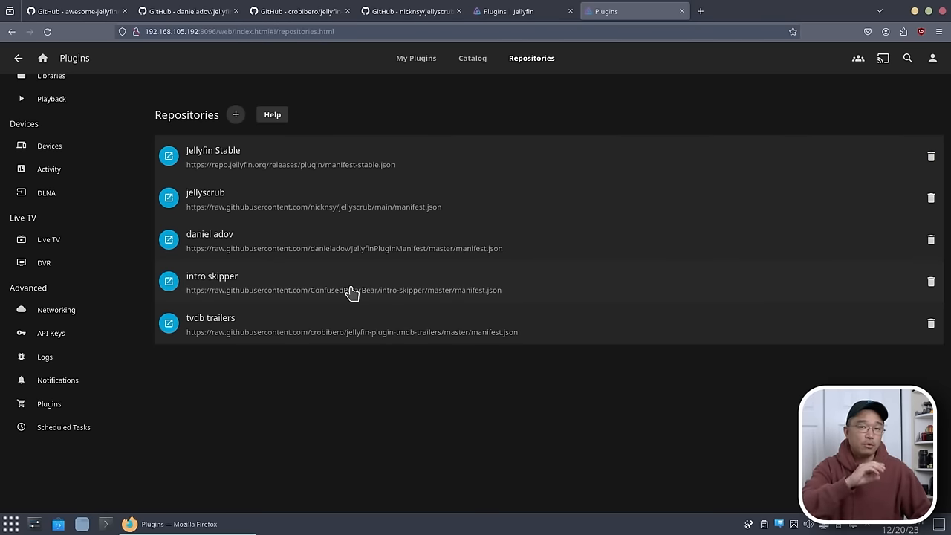
{"action": "mouse_move", "coordinate": [371, 291]}
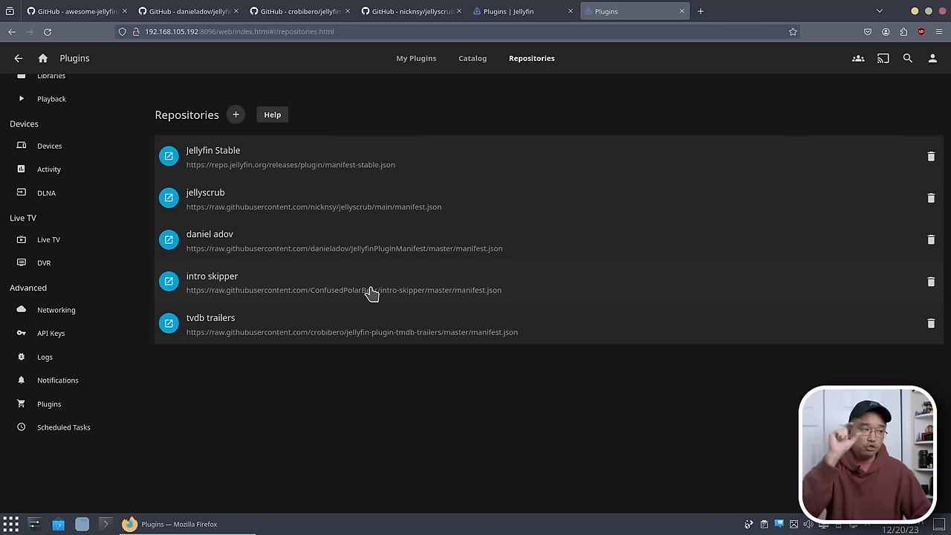
{"action": "mouse_move", "coordinate": [386, 306]}
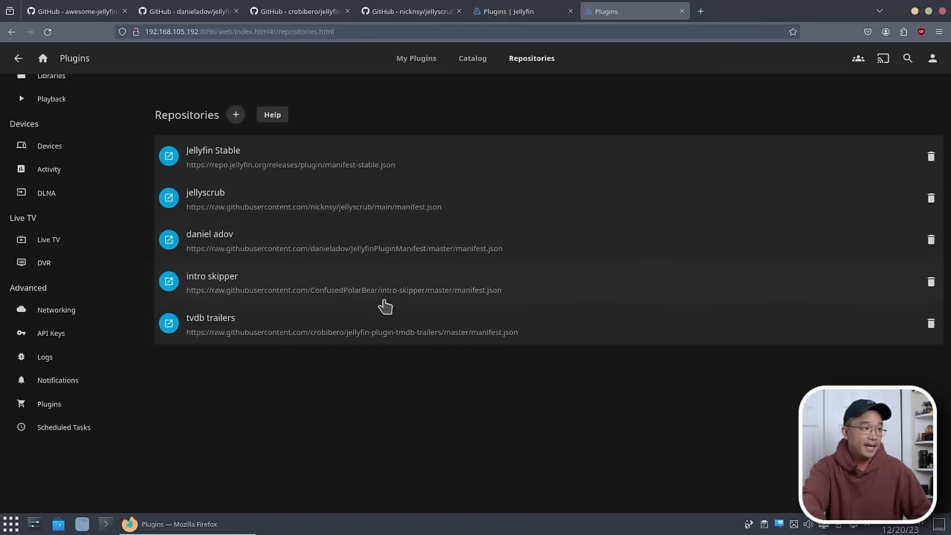
{"action": "mouse_move", "coordinate": [340, 229]}
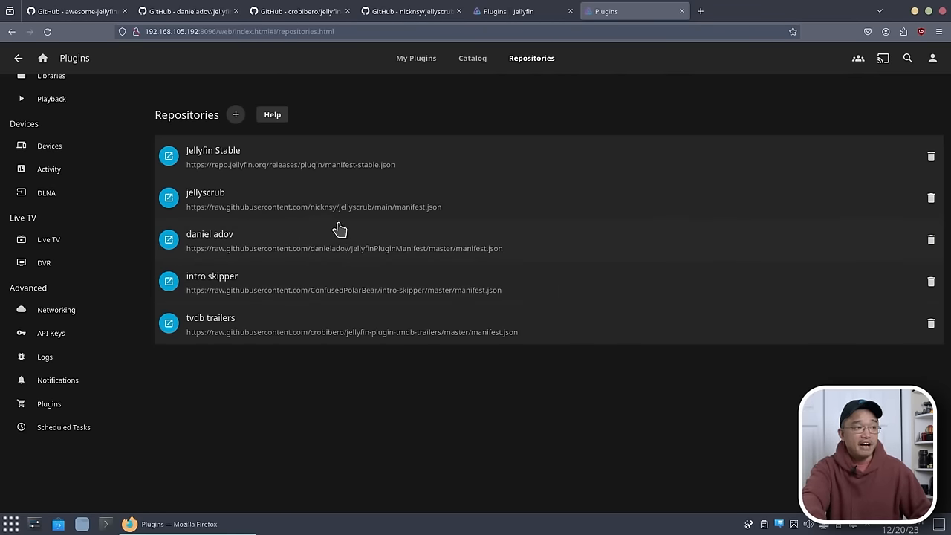
{"action": "mouse_move", "coordinate": [329, 249]}
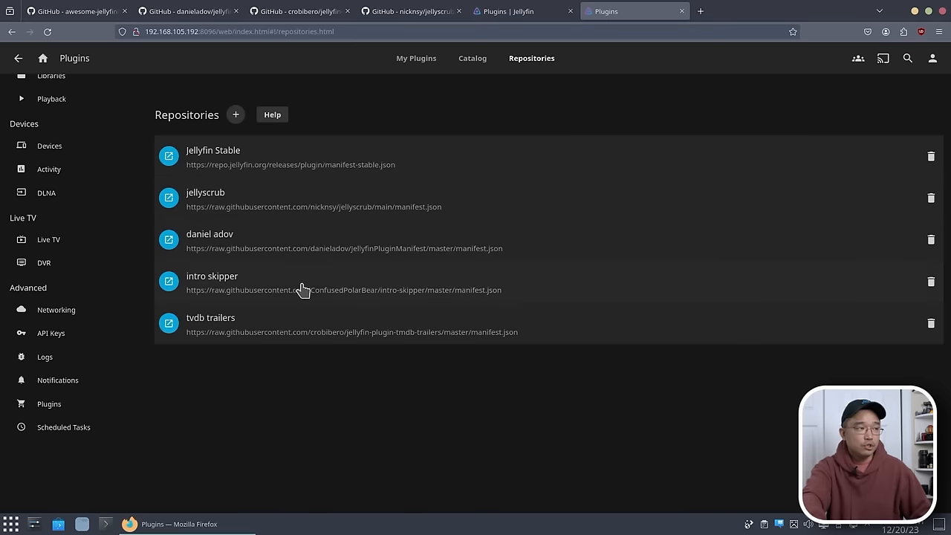
{"action": "mouse_move", "coordinate": [312, 218]}
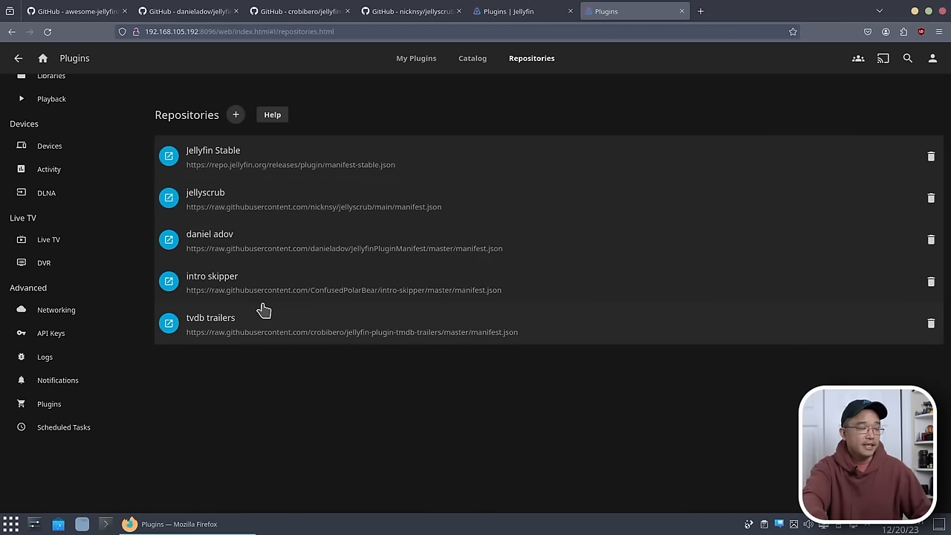
{"action": "mouse_move", "coordinate": [253, 329]}
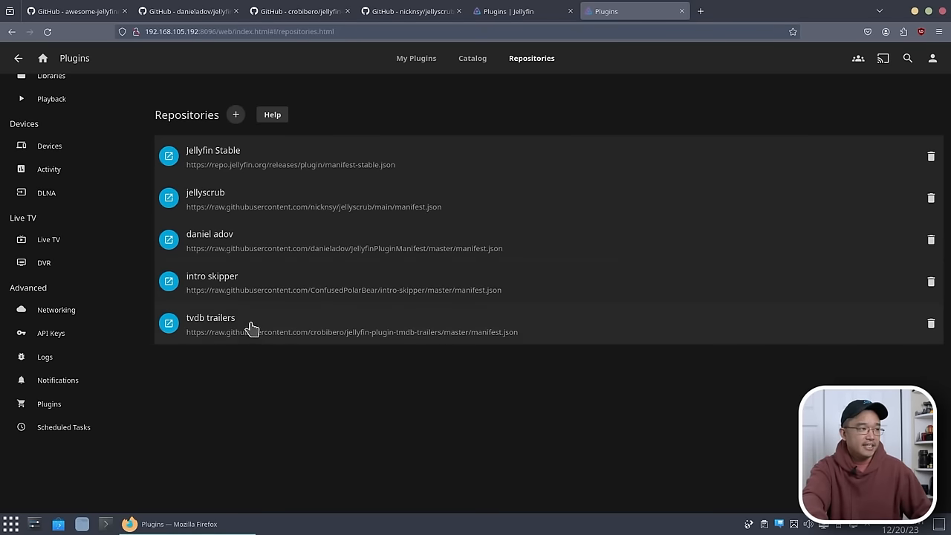
{"action": "mouse_move", "coordinate": [271, 339]}
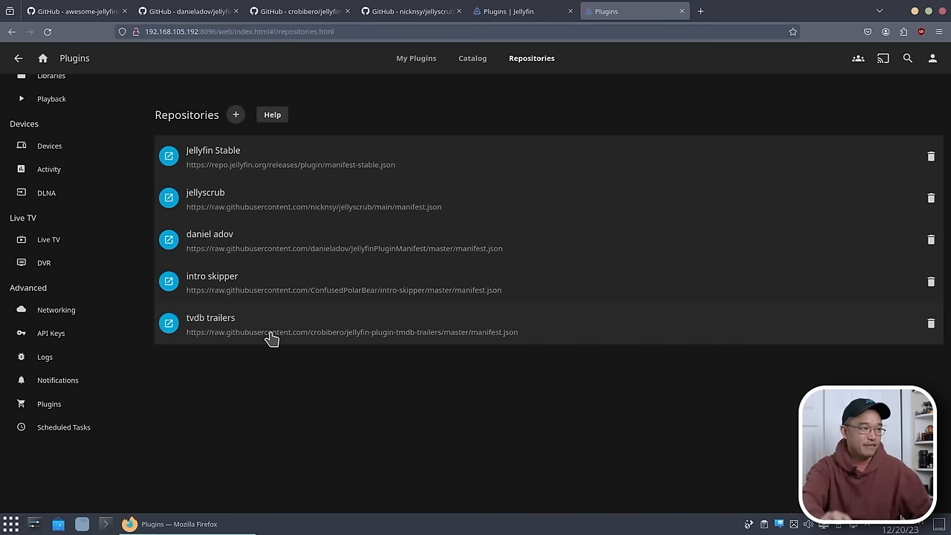
{"action": "mouse_move", "coordinate": [276, 249]}
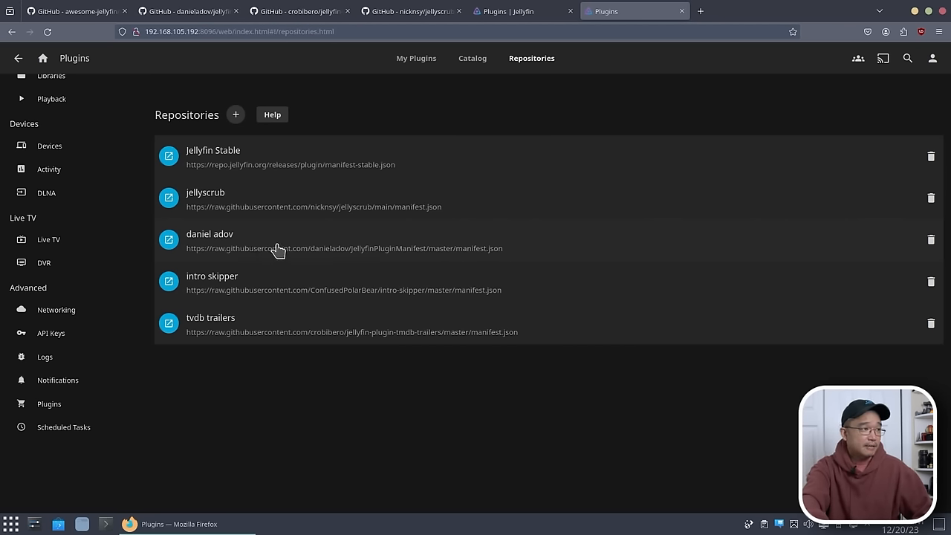
{"action": "mouse_move", "coordinate": [364, 249]}
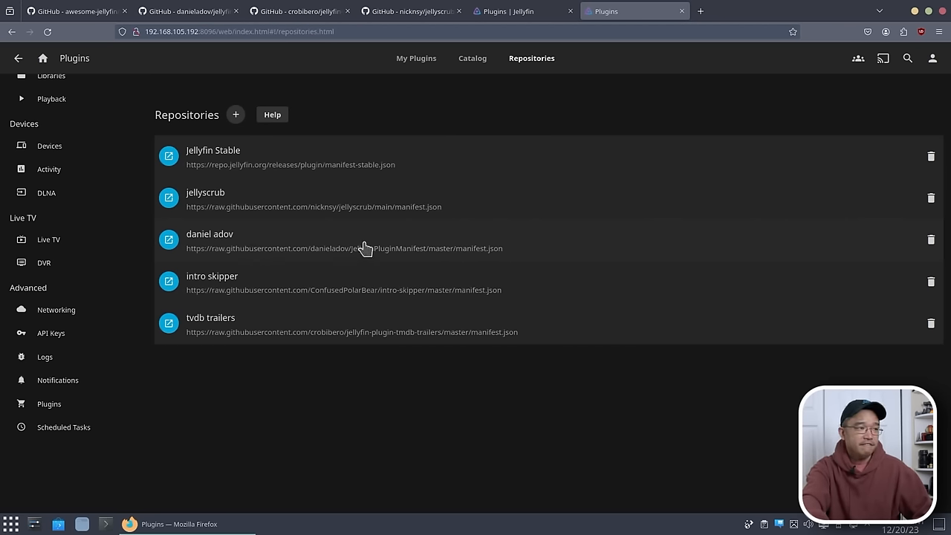
{"action": "mouse_move", "coordinate": [335, 246]}
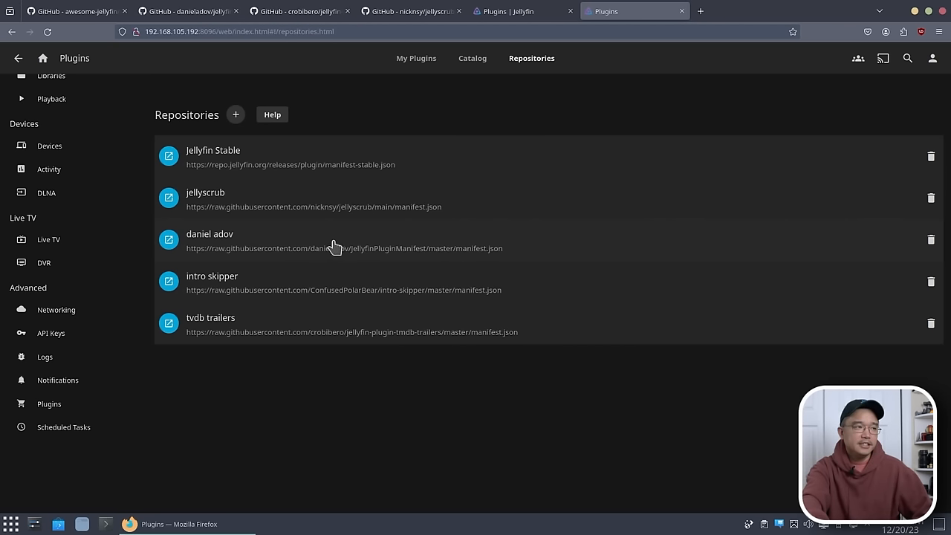
{"action": "mouse_move", "coordinate": [329, 244]}
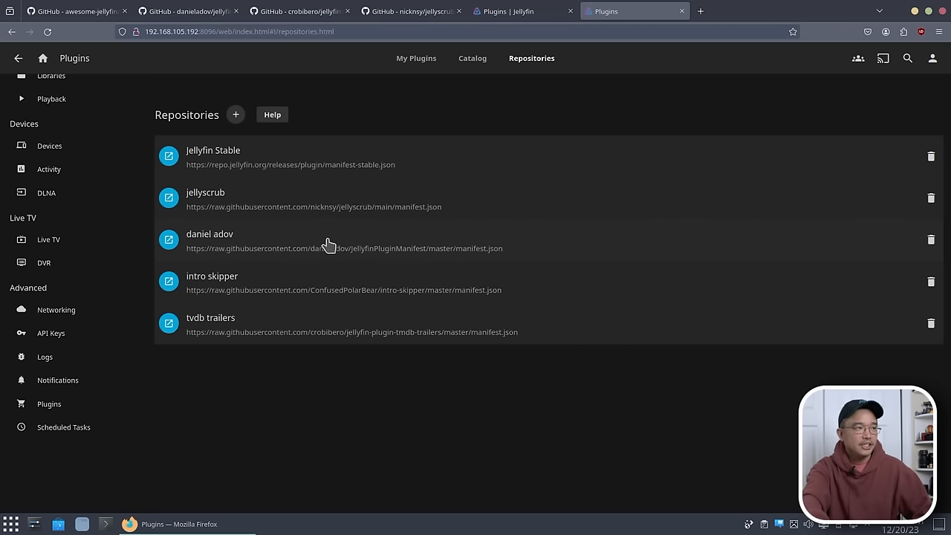
{"action": "mouse_move", "coordinate": [340, 242]}
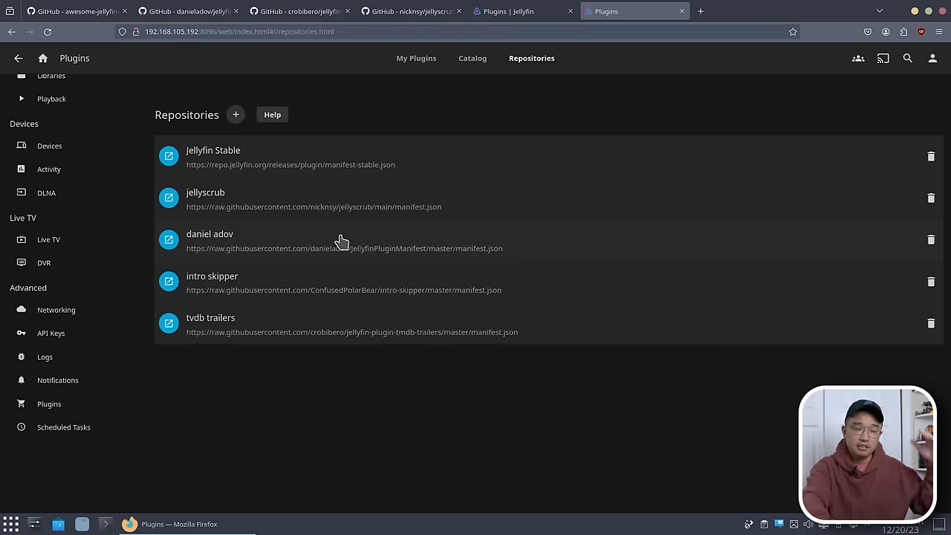
{"action": "mouse_move", "coordinate": [330, 227]}
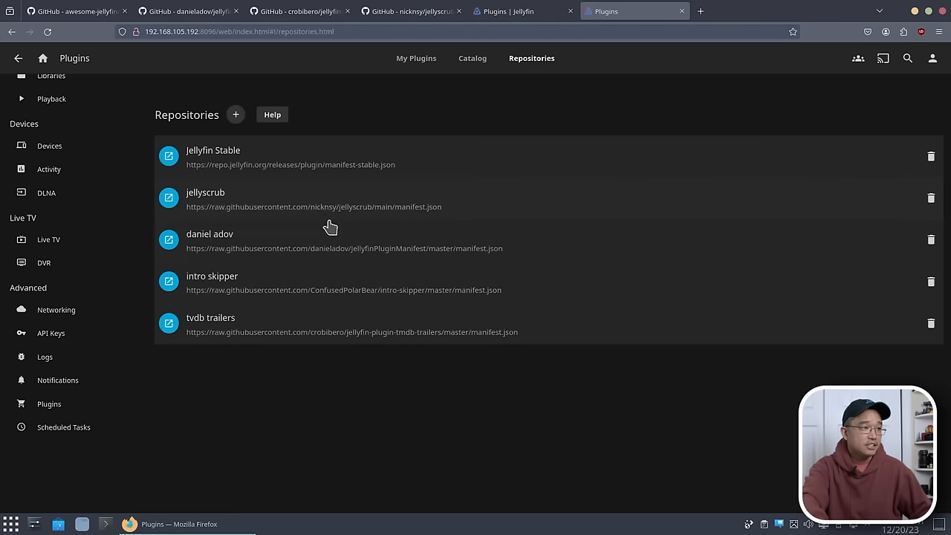
{"action": "mouse_move", "coordinate": [473, 58]}
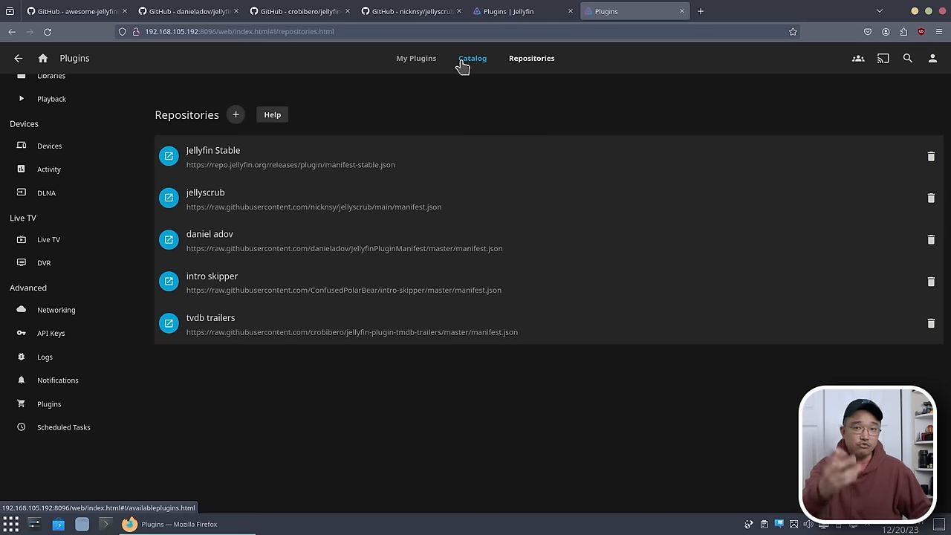
Step: Show the plugin Catalog from its top, with LDAP Authentication above the Channels section
{"action": "left_click", "coordinate": [472, 58]}
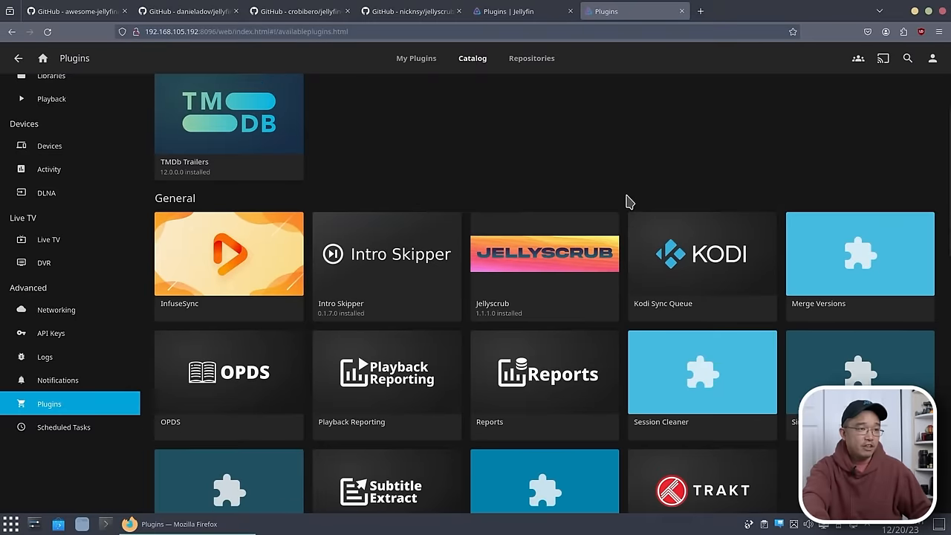
{"action": "scroll", "scroll_direction": "up", "scroll_amount": 3}
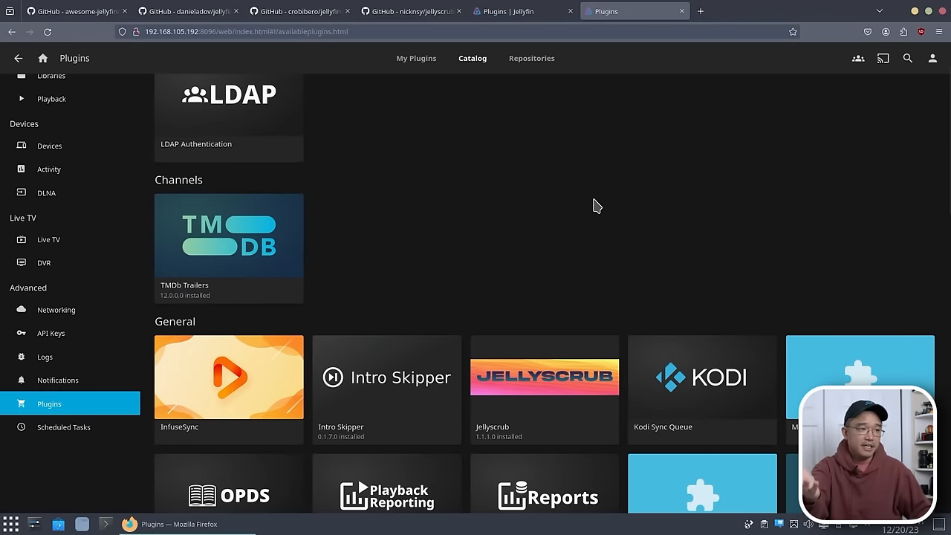
{"action": "scroll", "scroll_direction": "up", "scroll_amount": 3}
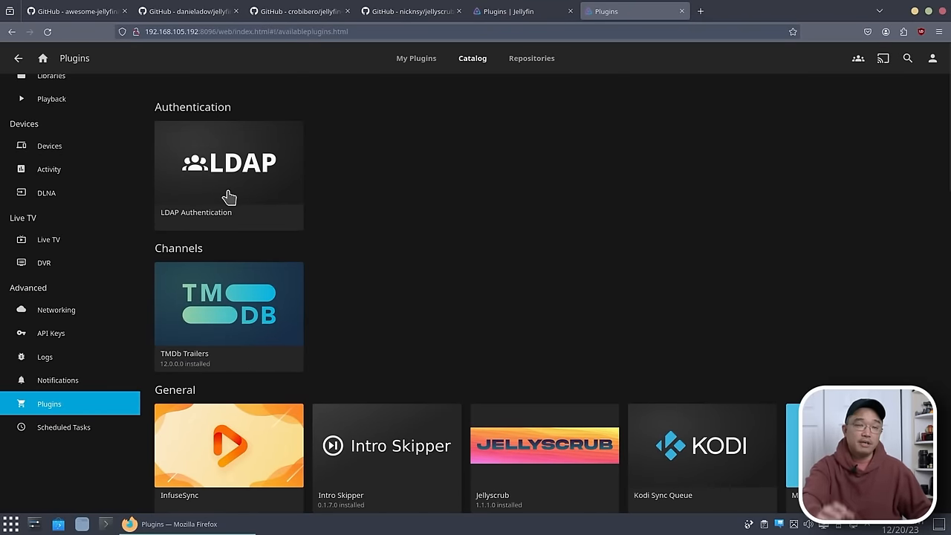
{"action": "mouse_move", "coordinate": [216, 214]}
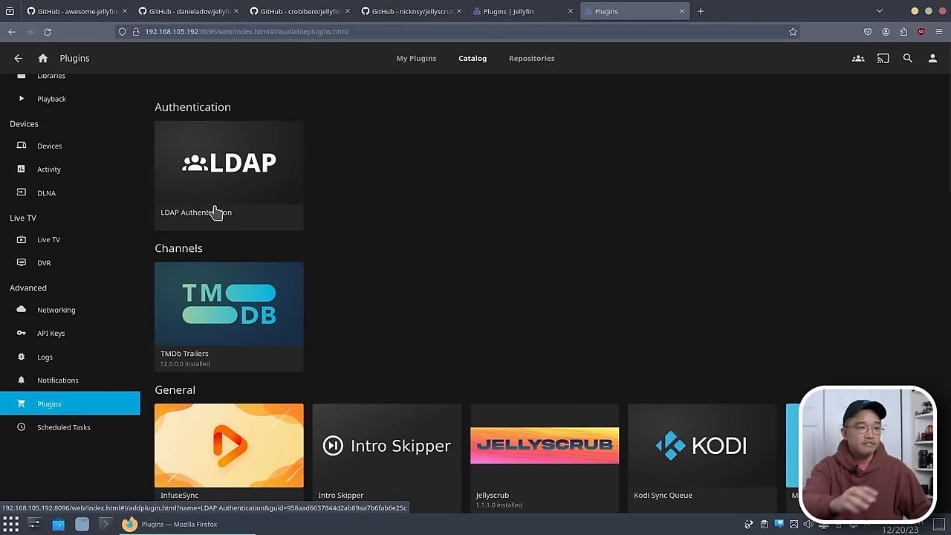
{"action": "mouse_move", "coordinate": [303, 149]}
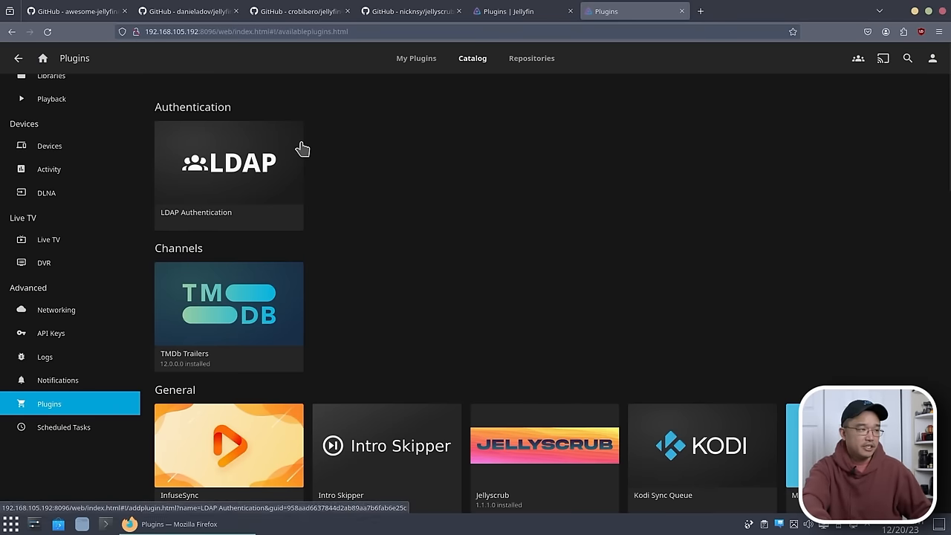
{"action": "scroll", "scroll_direction": "down", "scroll_amount": 3}
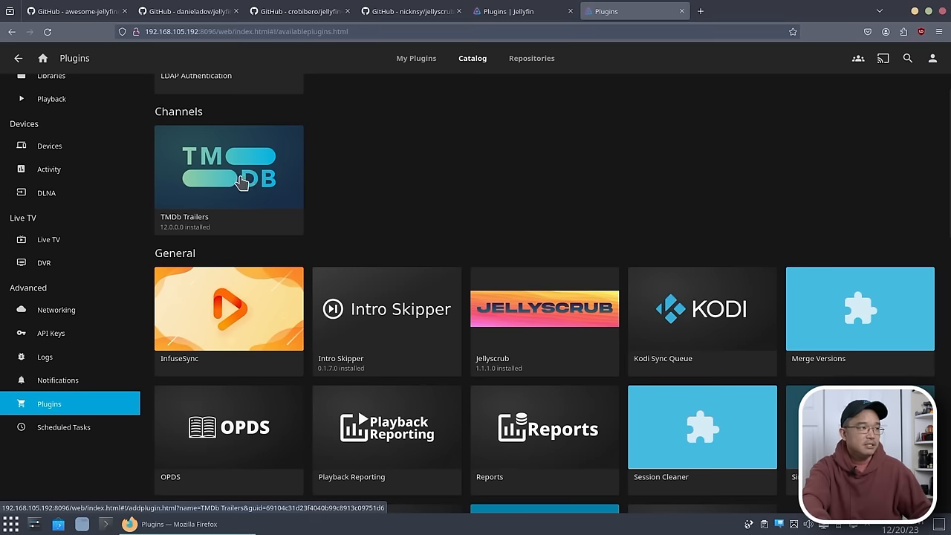
{"action": "mouse_move", "coordinate": [359, 233]}
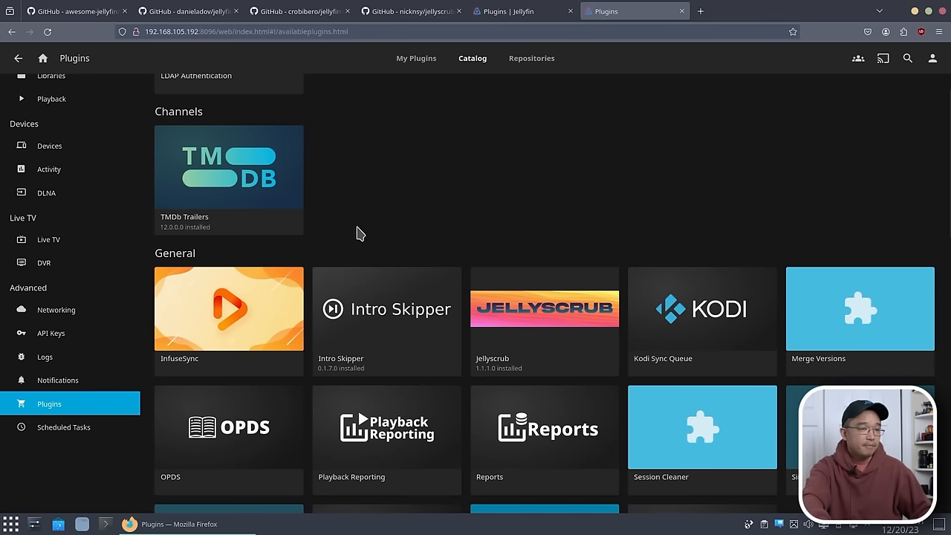
Step: Browse the catalog's General plugins like Reports and Trakt down to Live TV's NextPVR and TVHeadend
{"action": "scroll", "scroll_direction": "down", "scroll_amount": 3}
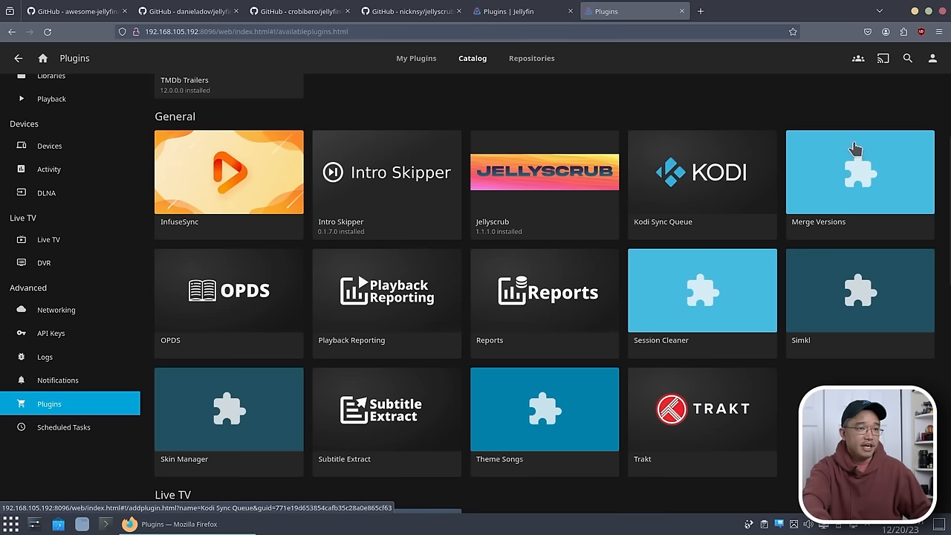
{"action": "mouse_move", "coordinate": [718, 180]}
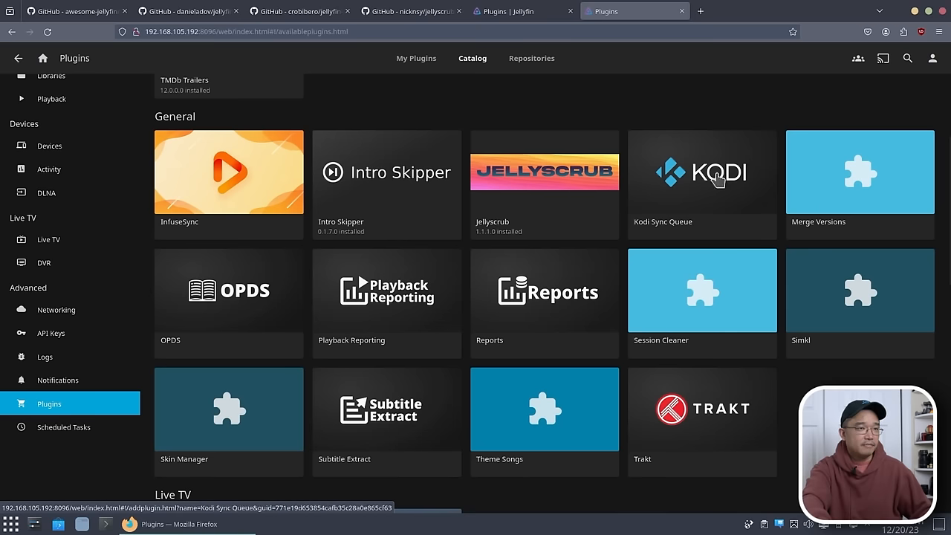
{"action": "mouse_move", "coordinate": [825, 165]}
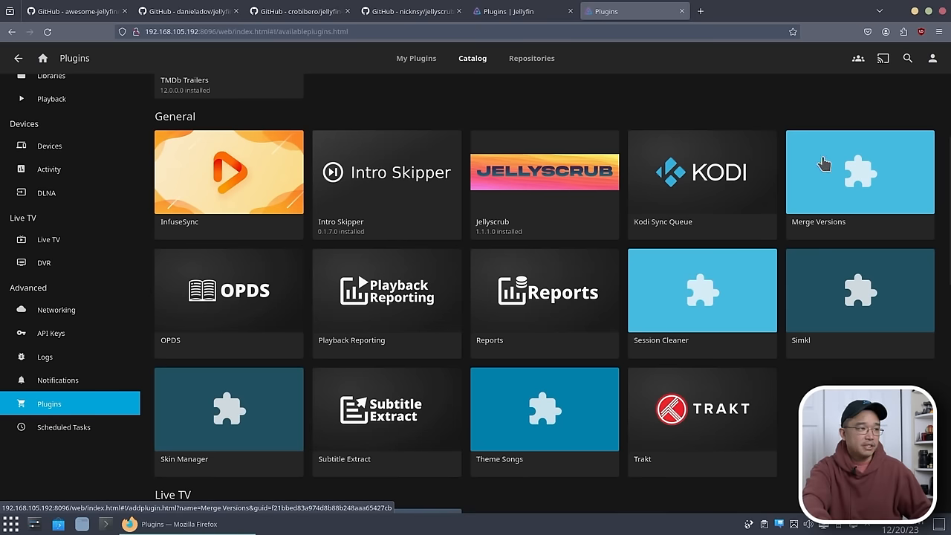
{"action": "mouse_move", "coordinate": [461, 440]}
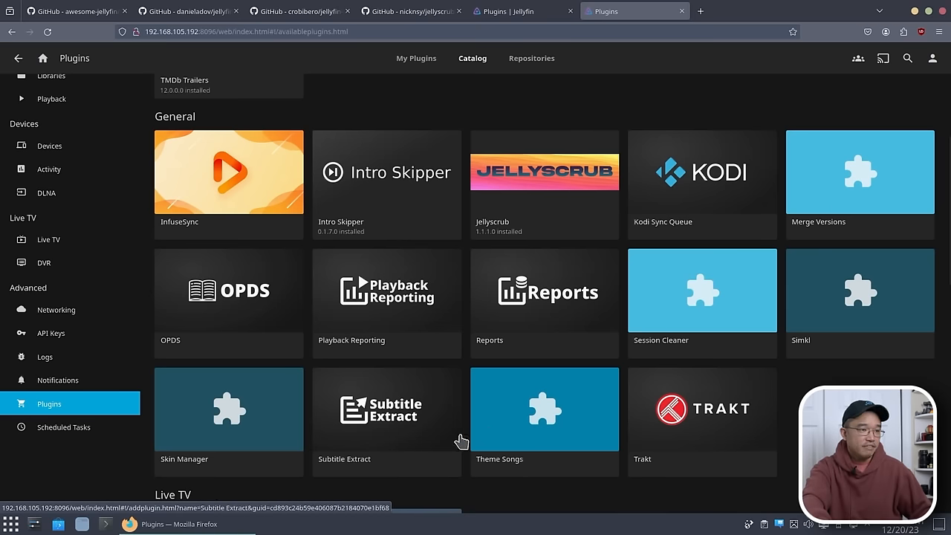
{"action": "scroll", "scroll_direction": "down", "scroll_amount": 3}
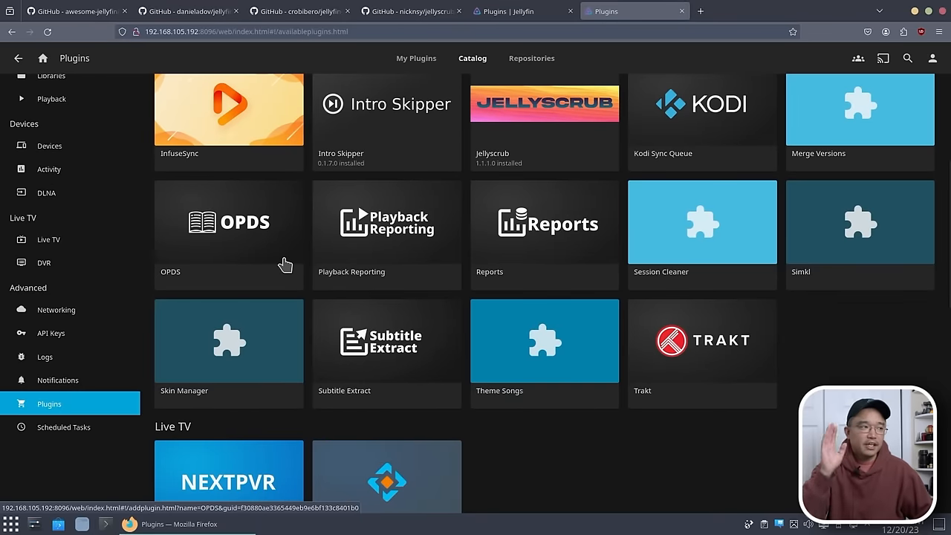
{"action": "mouse_move", "coordinate": [669, 350]}
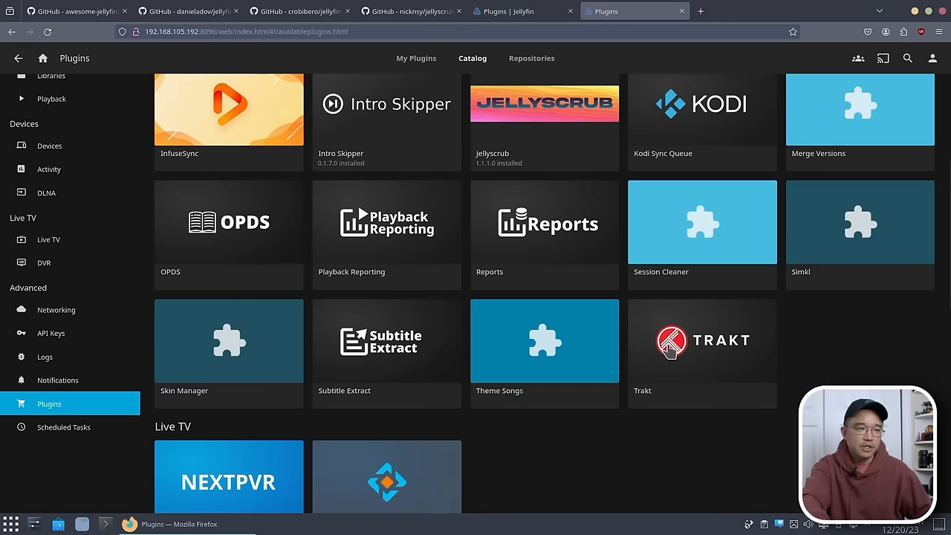
{"action": "mouse_move", "coordinate": [708, 349]}
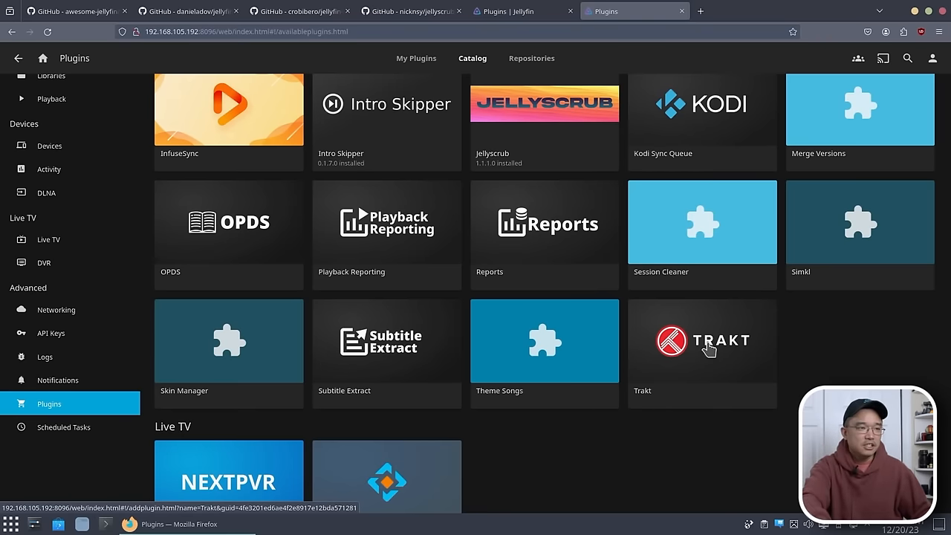
{"action": "mouse_move", "coordinate": [688, 364]}
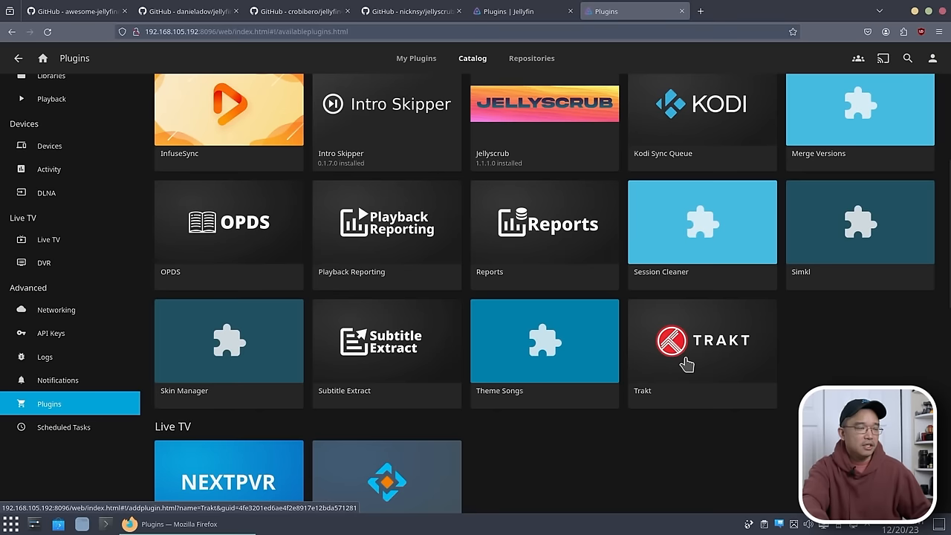
{"action": "mouse_move", "coordinate": [377, 245]}
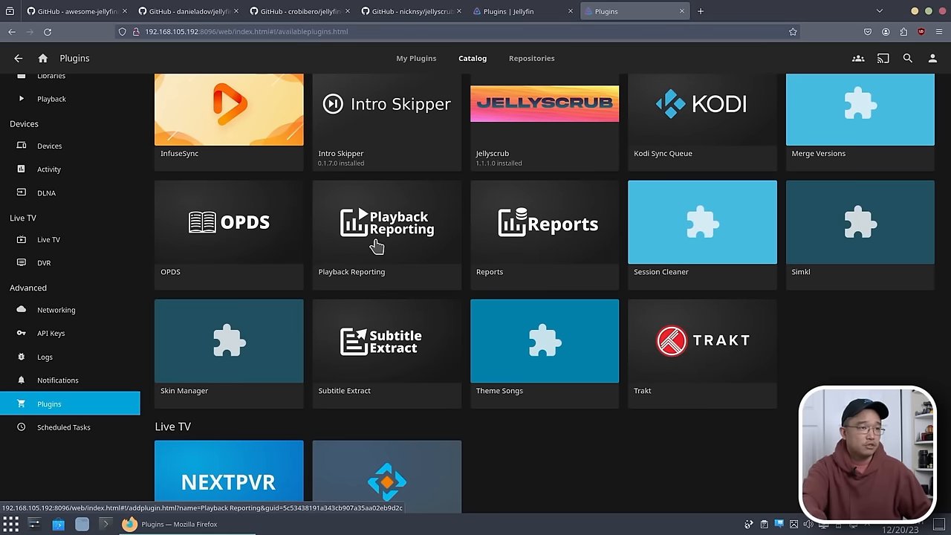
{"action": "mouse_move", "coordinate": [649, 344]}
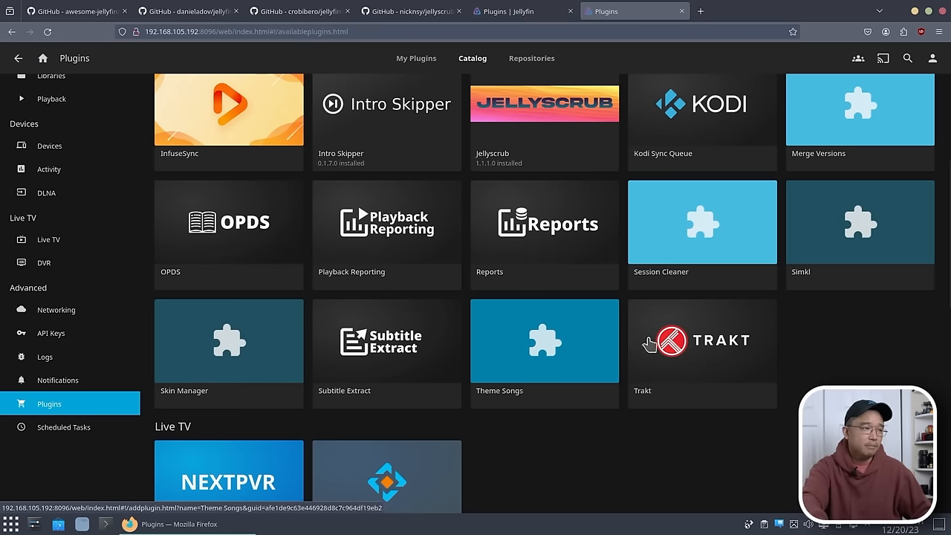
{"action": "mouse_move", "coordinate": [586, 325]}
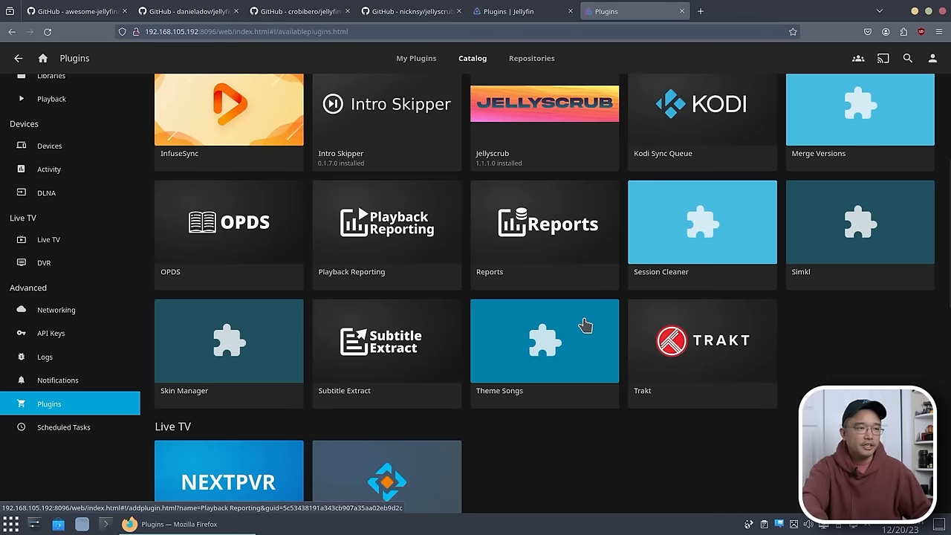
{"action": "mouse_move", "coordinate": [557, 340]}
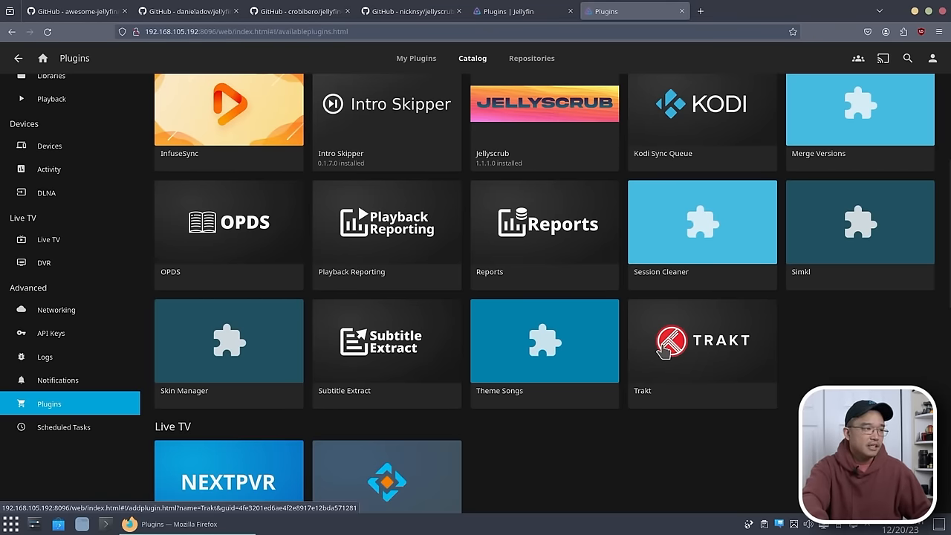
{"action": "scroll", "scroll_direction": "down", "scroll_amount": 3}
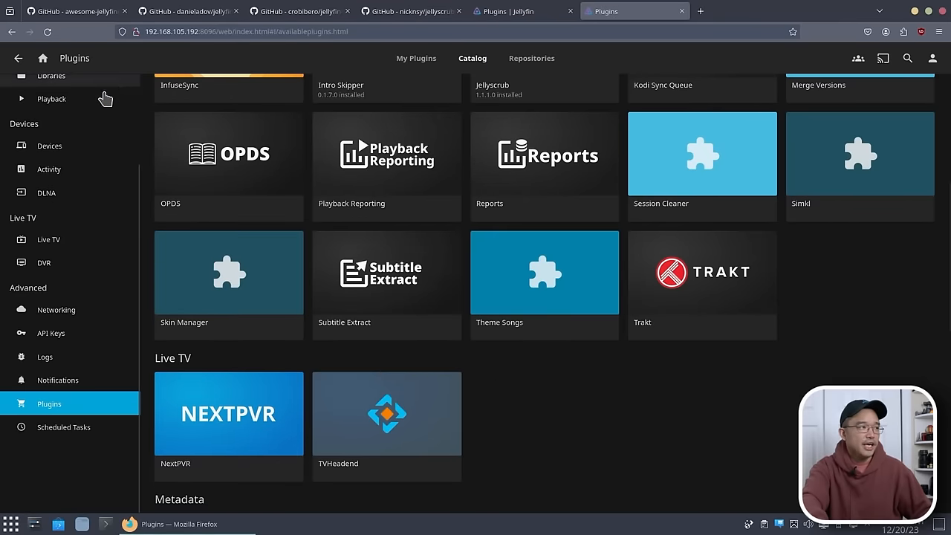
{"action": "mouse_move", "coordinate": [613, 163]}
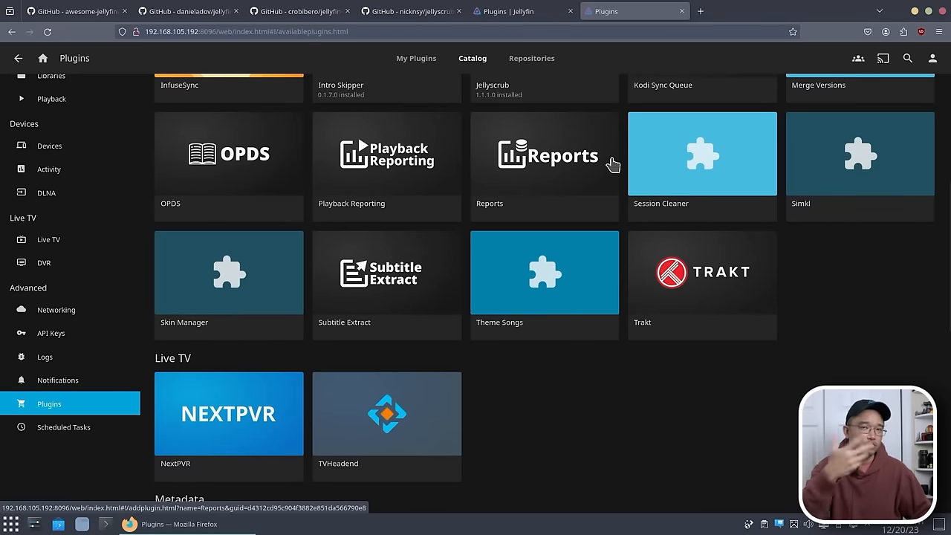
Step: Continue through Metadata plugins (AniDB, Kitsu, TheTVDB) to the final Notifications Webhook entry
{"action": "scroll", "scroll_direction": "down", "scroll_amount": 3}
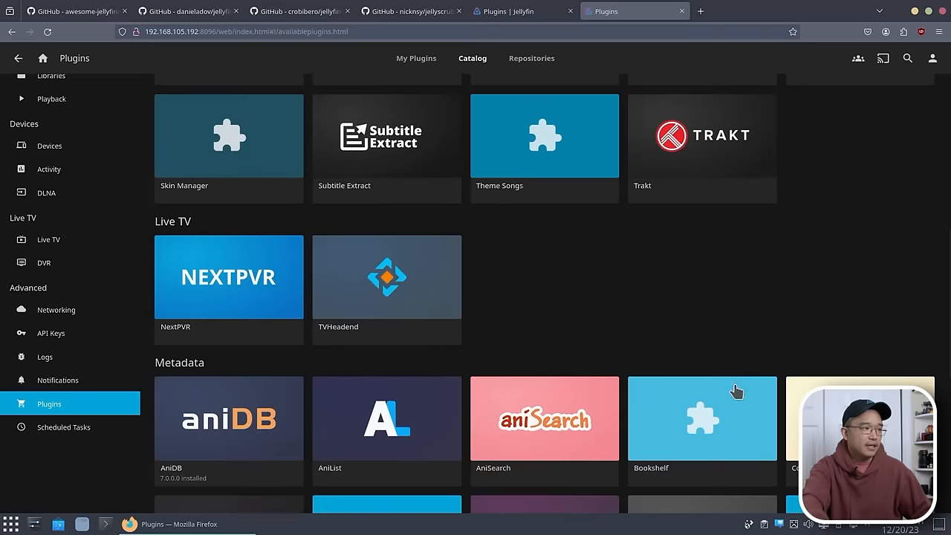
{"action": "scroll", "scroll_direction": "down", "scroll_amount": 3}
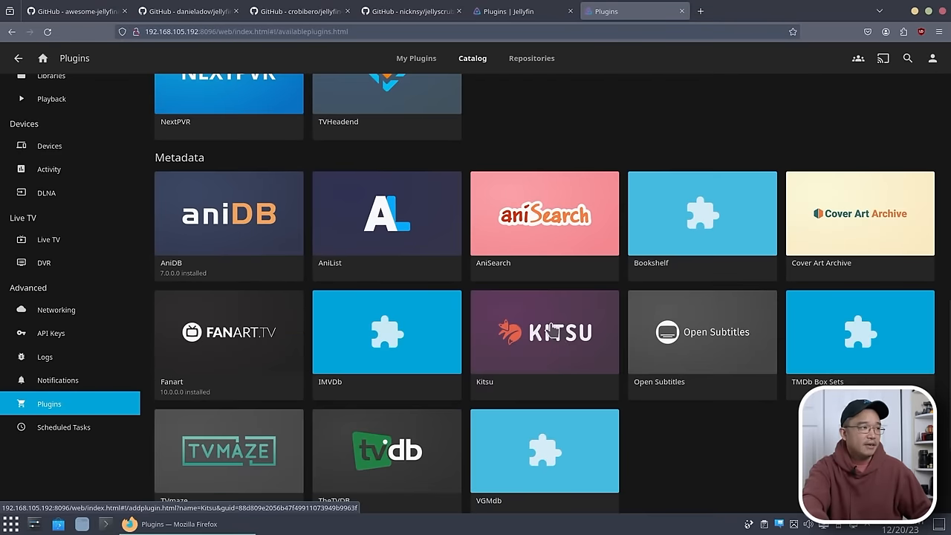
{"action": "scroll", "scroll_direction": "down", "scroll_amount": 3}
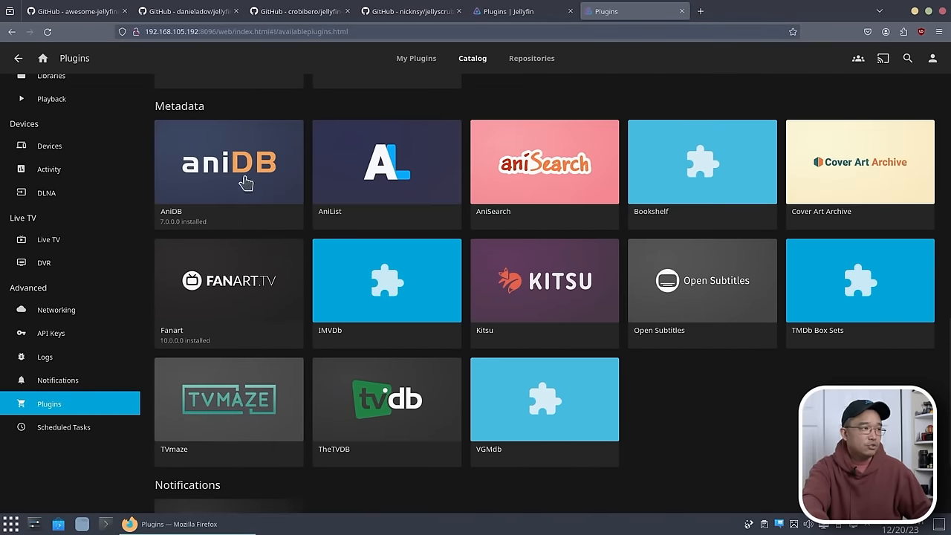
{"action": "mouse_move", "coordinate": [210, 200]}
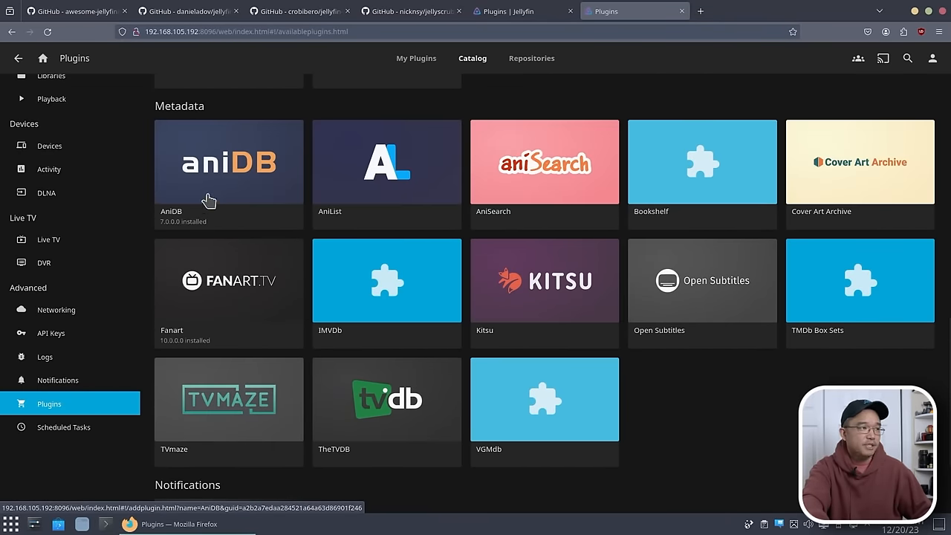
{"action": "mouse_move", "coordinate": [370, 185]}
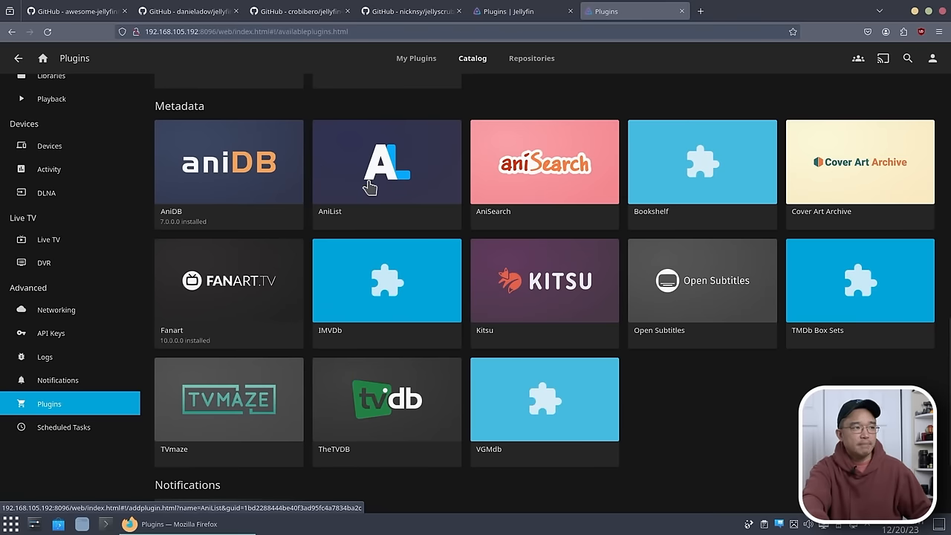
{"action": "mouse_move", "coordinate": [513, 180]}
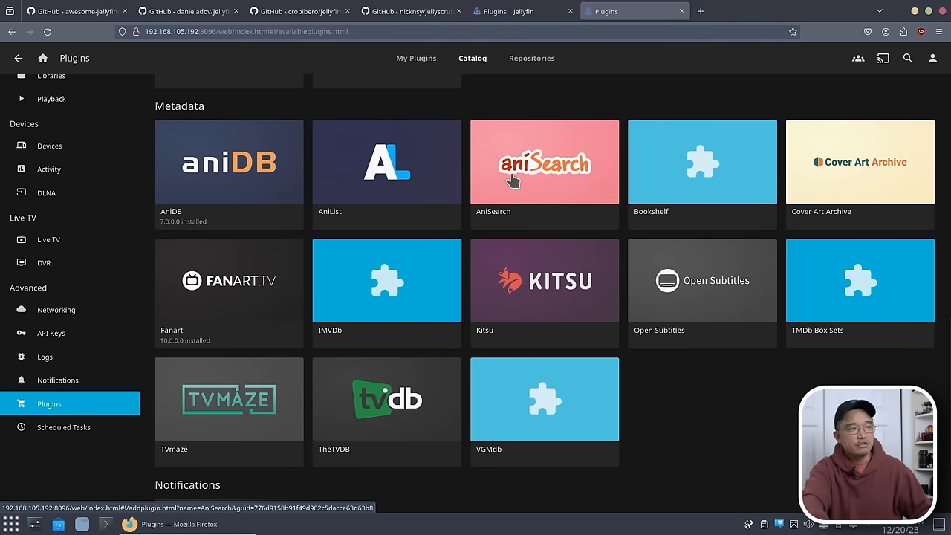
{"action": "mouse_move", "coordinate": [533, 184]}
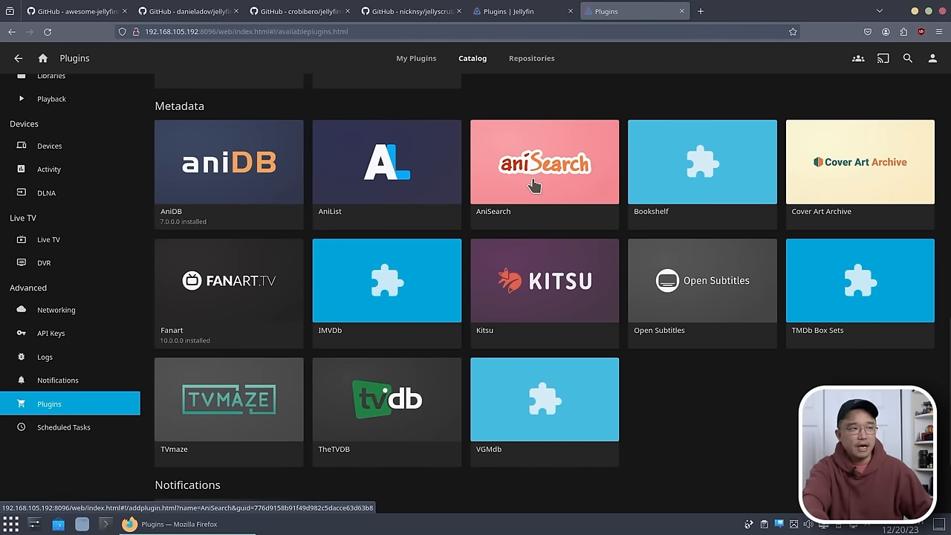
{"action": "scroll", "scroll_direction": "down", "scroll_amount": 3}
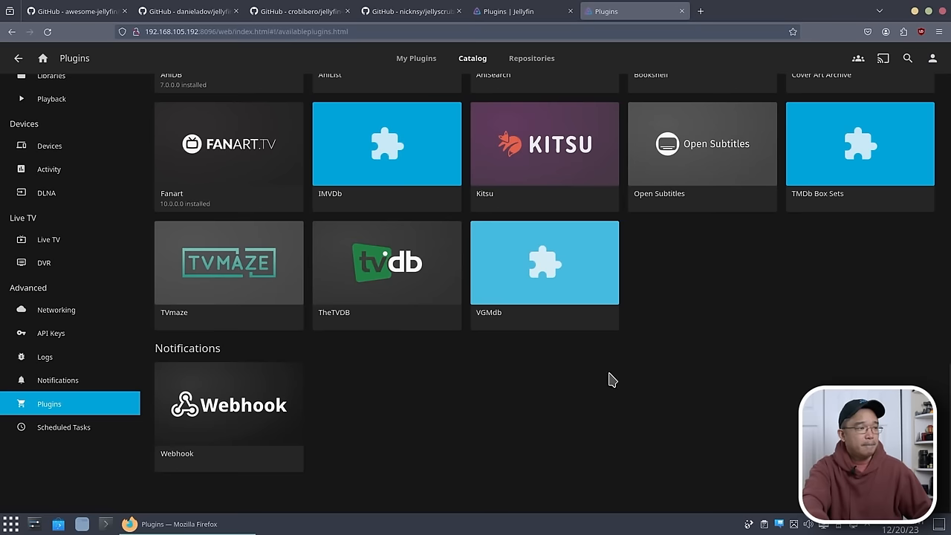
{"action": "mouse_move", "coordinate": [275, 411]}
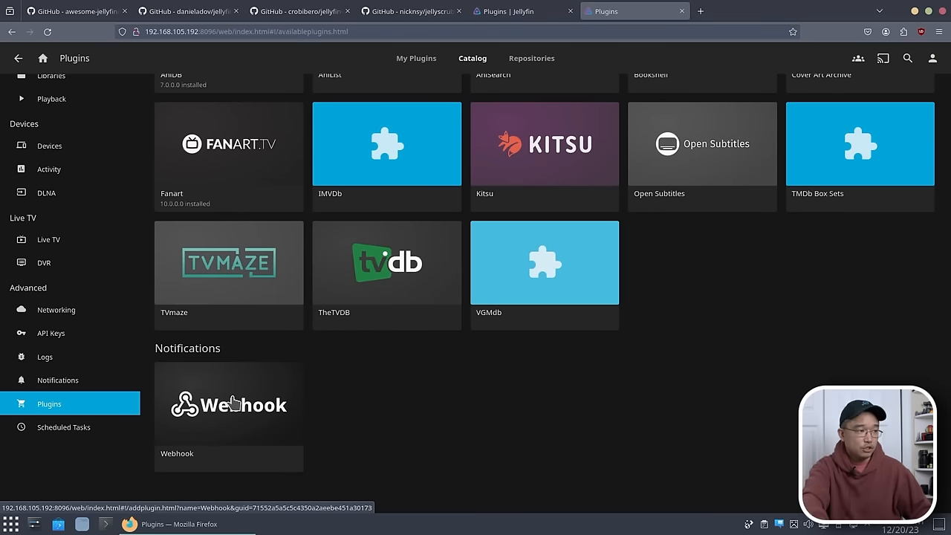
{"action": "mouse_move", "coordinate": [532, 58]}
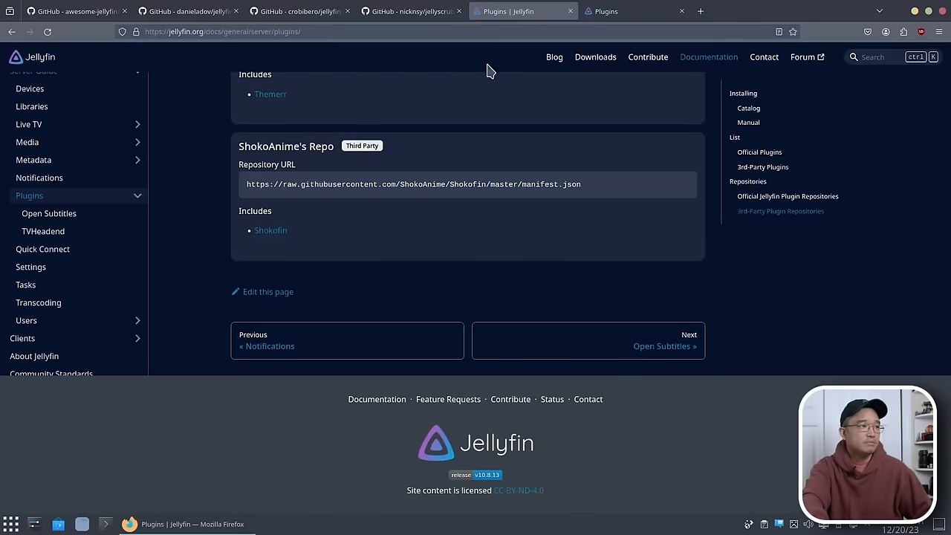
Step: Read the docs' official plugin list down to the Repositories section with stable, unstable and third-party URLs
{"action": "scroll", "scroll_direction": "up", "scroll_amount": 3}
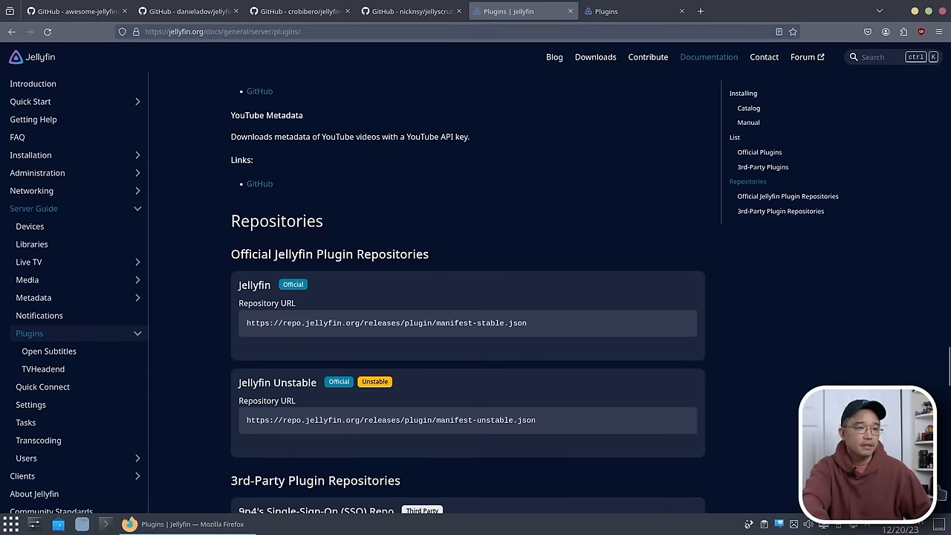
{"action": "scroll", "scroll_direction": "up", "scroll_amount": 3}
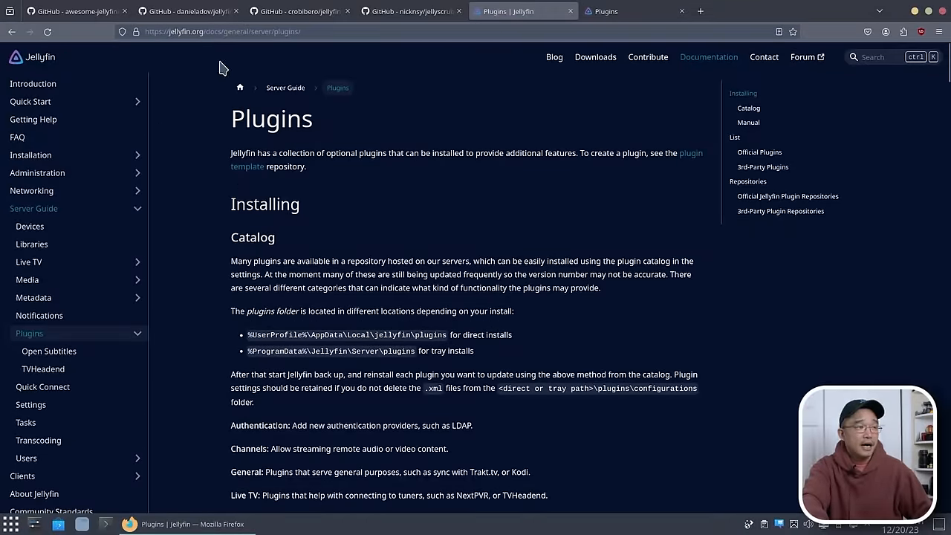
{"action": "mouse_move", "coordinate": [308, 109]}
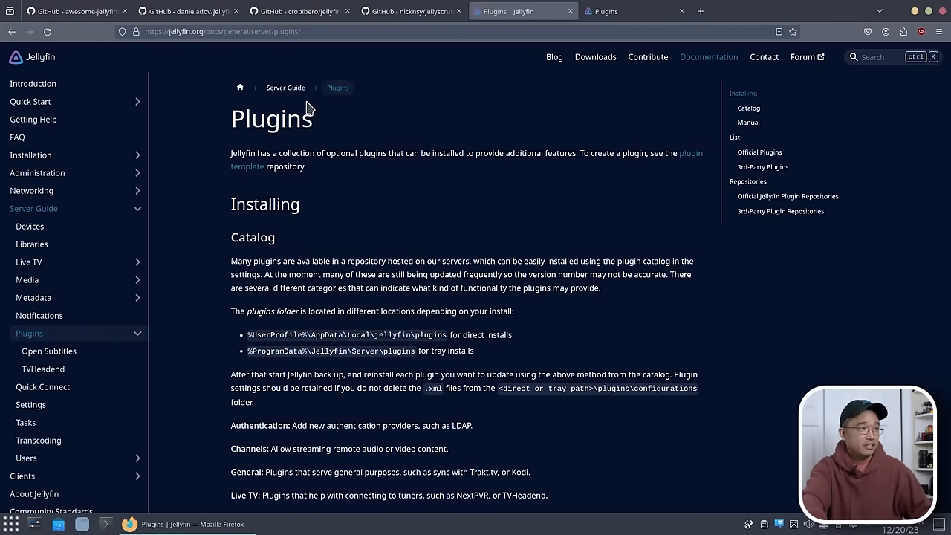
{"action": "scroll", "scroll_direction": "down", "scroll_amount": 3}
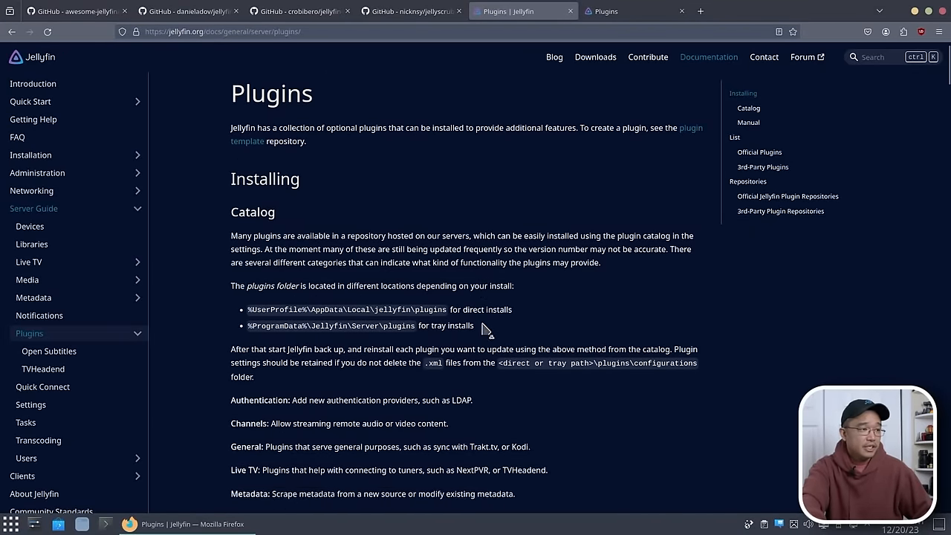
{"action": "scroll", "scroll_direction": "down", "scroll_amount": 3}
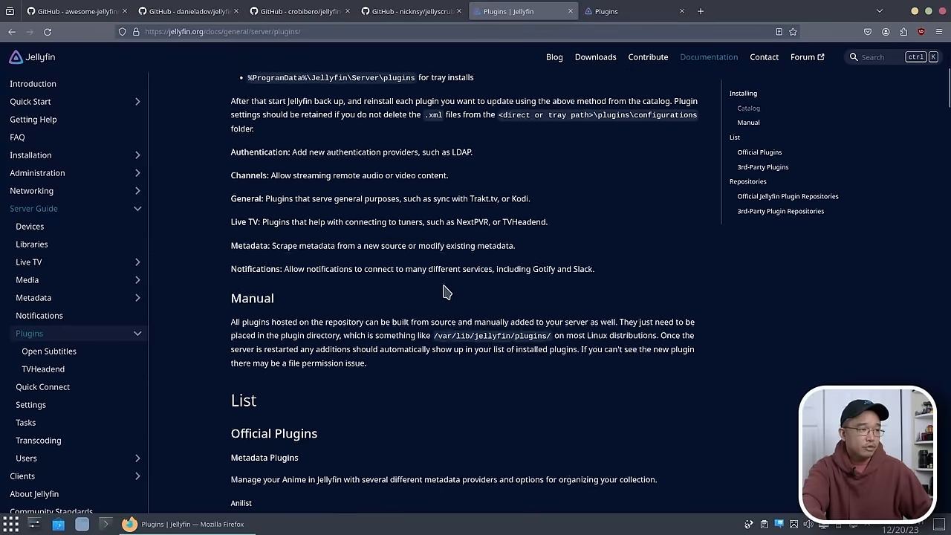
{"action": "scroll", "scroll_direction": "down", "scroll_amount": 3}
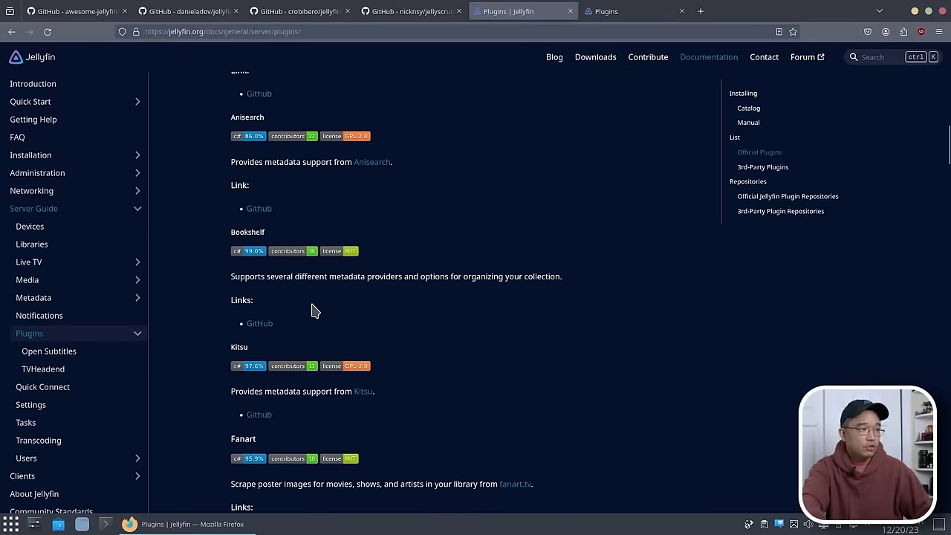
{"action": "scroll", "scroll_direction": "down", "scroll_amount": 3}
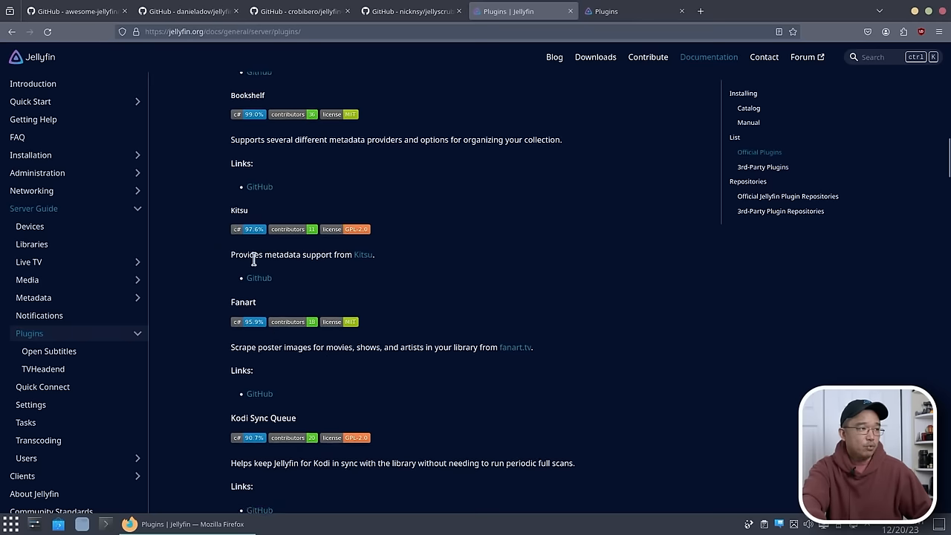
{"action": "scroll", "scroll_direction": "down", "scroll_amount": 3}
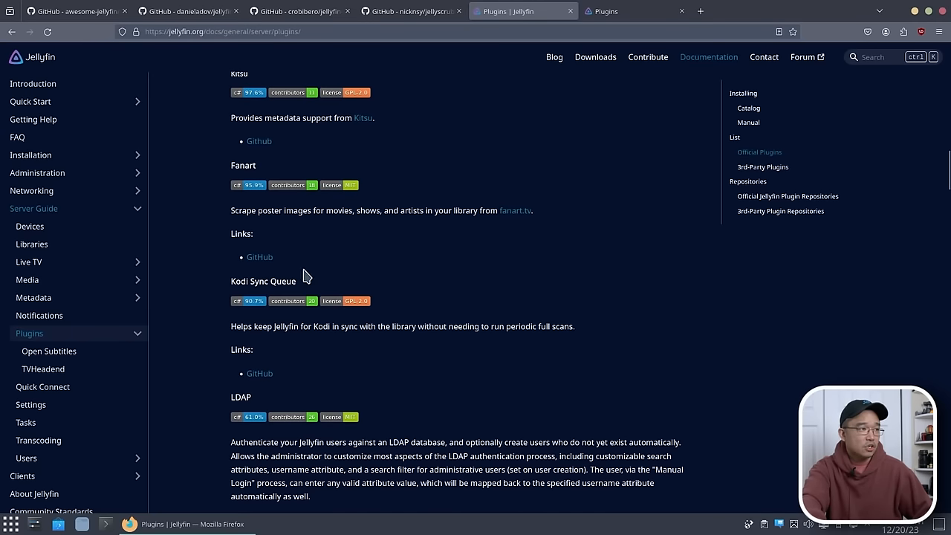
{"action": "mouse_move", "coordinate": [364, 280]}
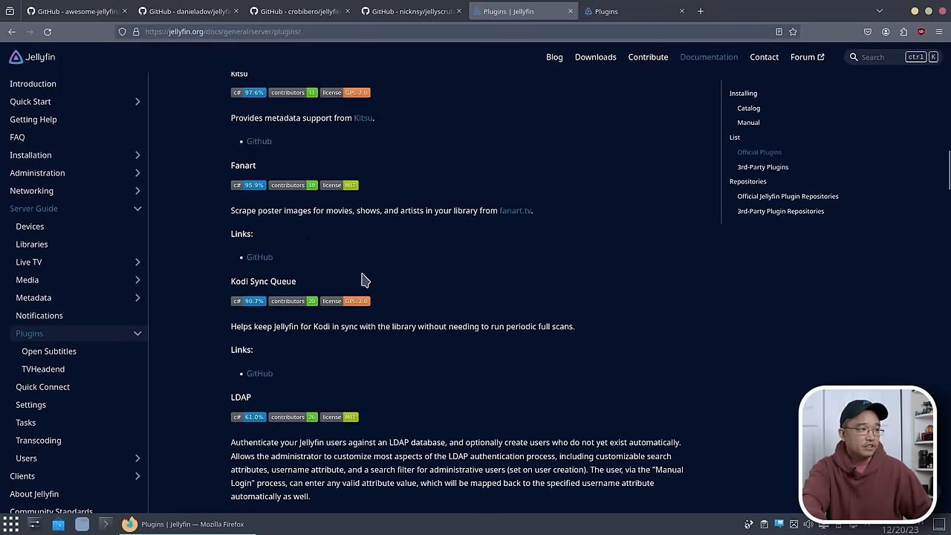
{"action": "scroll", "scroll_direction": "down", "scroll_amount": 3}
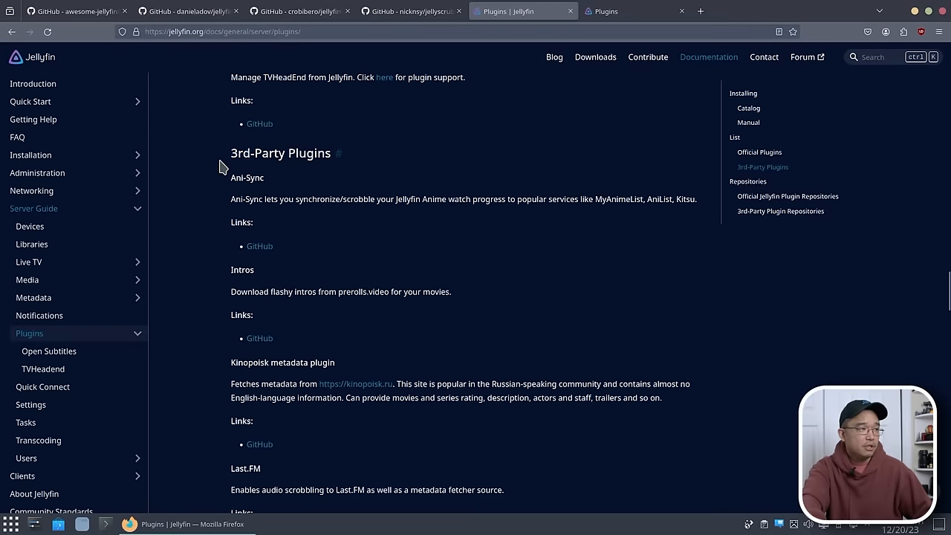
{"action": "mouse_move", "coordinate": [311, 408]}
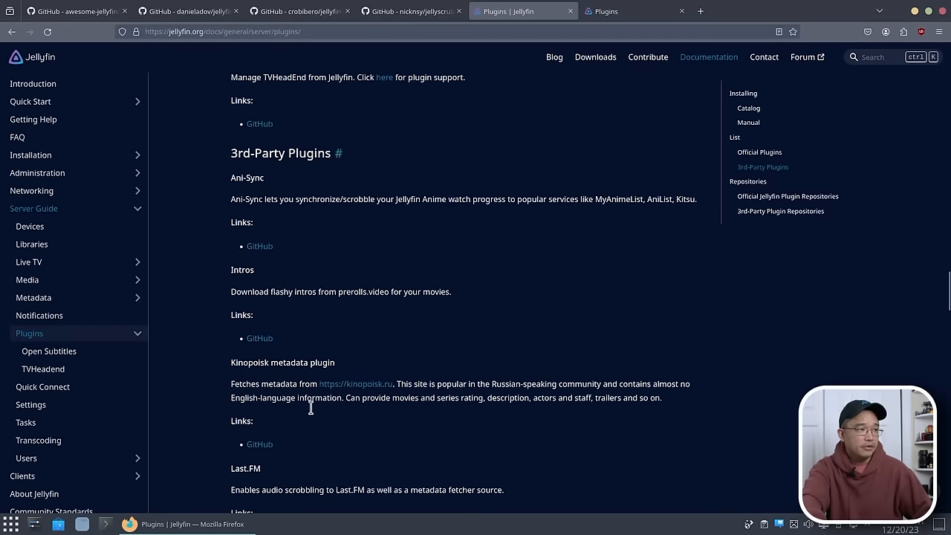
{"action": "scroll", "scroll_direction": "down", "scroll_amount": 3}
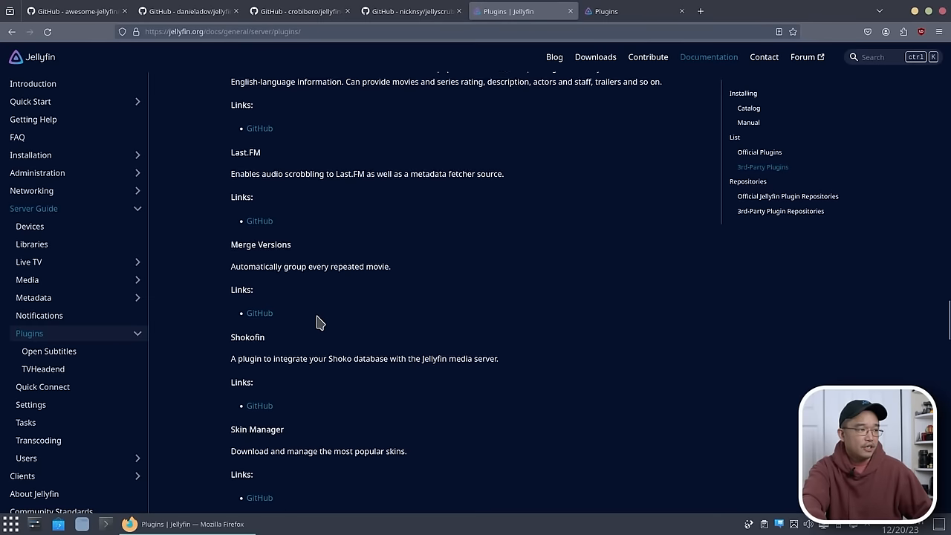
{"action": "scroll", "scroll_direction": "down", "scroll_amount": 3}
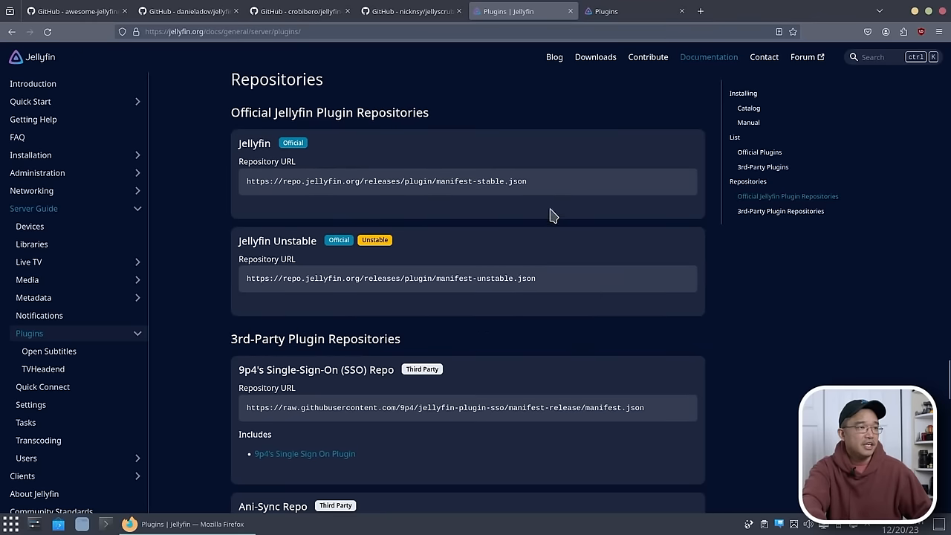
{"action": "mouse_move", "coordinate": [371, 199]}
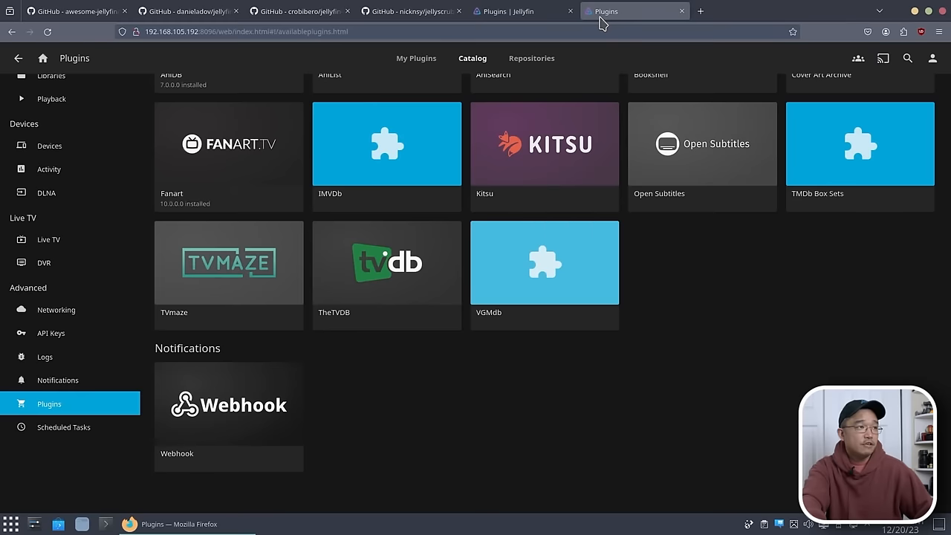
Step: Compare the documented repository URLs against the server's Repositories list, then return to the docs
{"action": "left_click", "coordinate": [531, 58]}
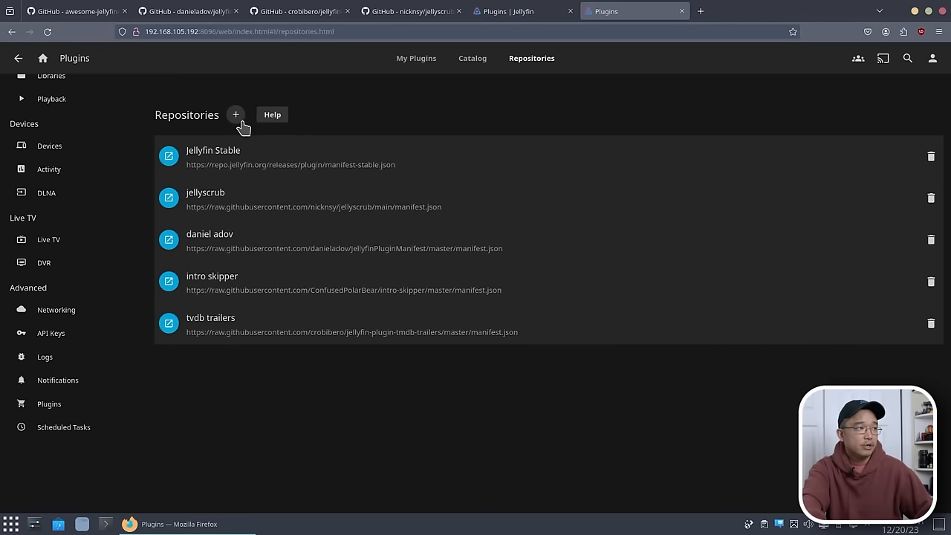
{"action": "left_click", "coordinate": [509, 11]}
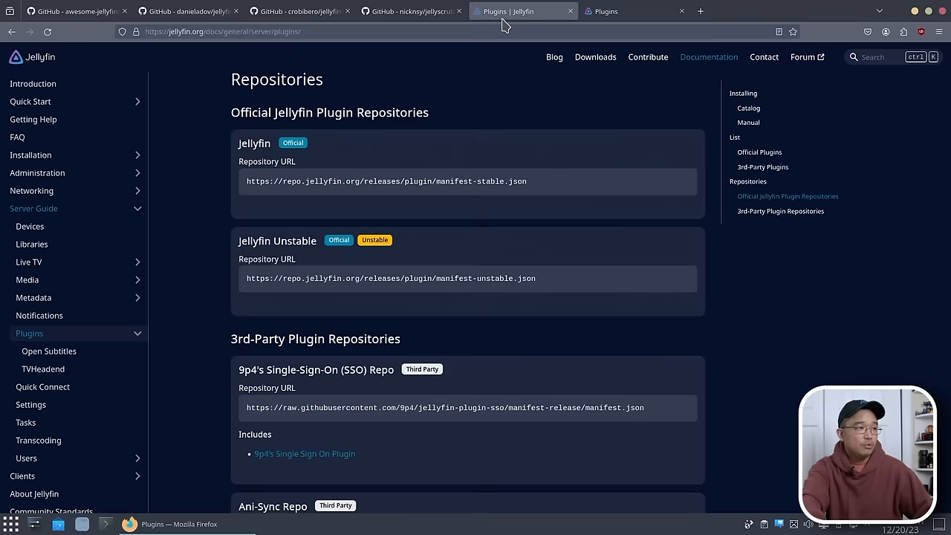
{"action": "scroll", "scroll_direction": "down", "scroll_amount": 3}
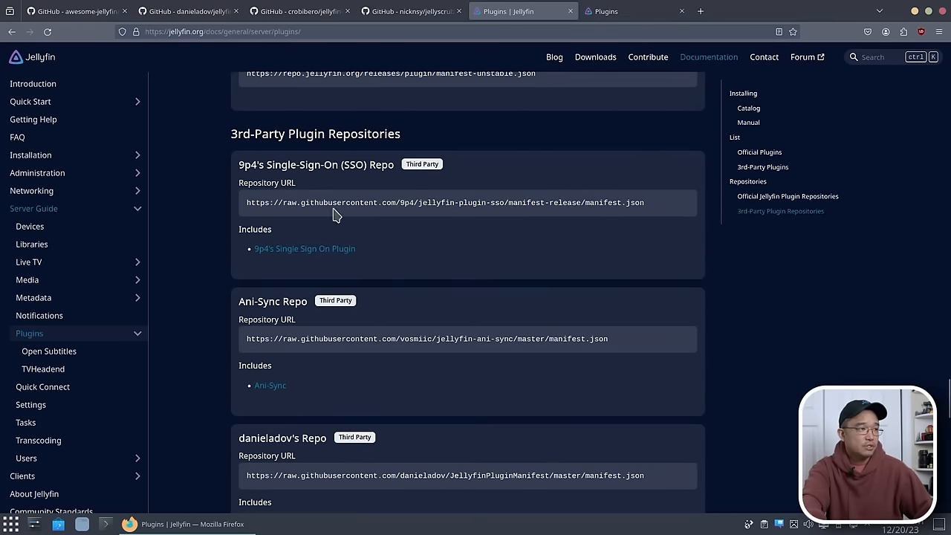
{"action": "mouse_move", "coordinate": [451, 248]}
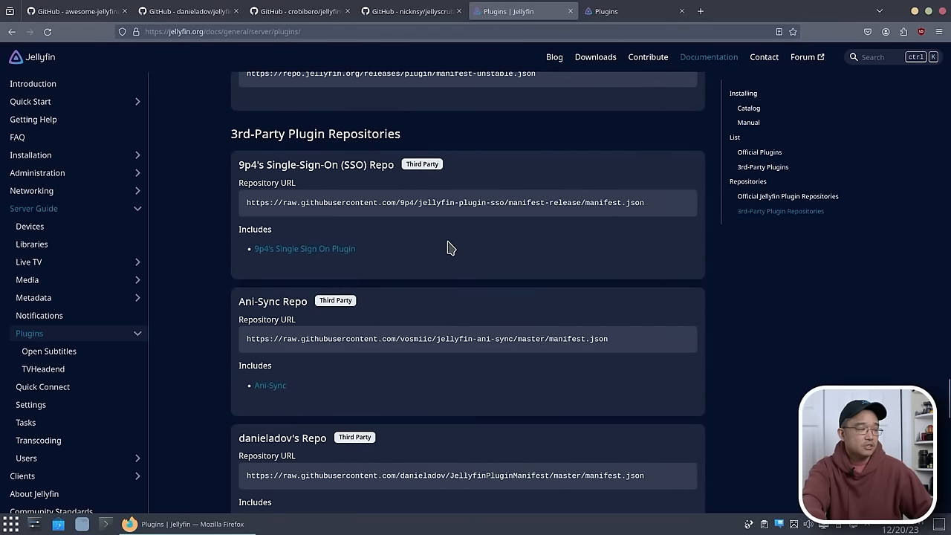
{"action": "scroll", "scroll_direction": "down", "scroll_amount": 3}
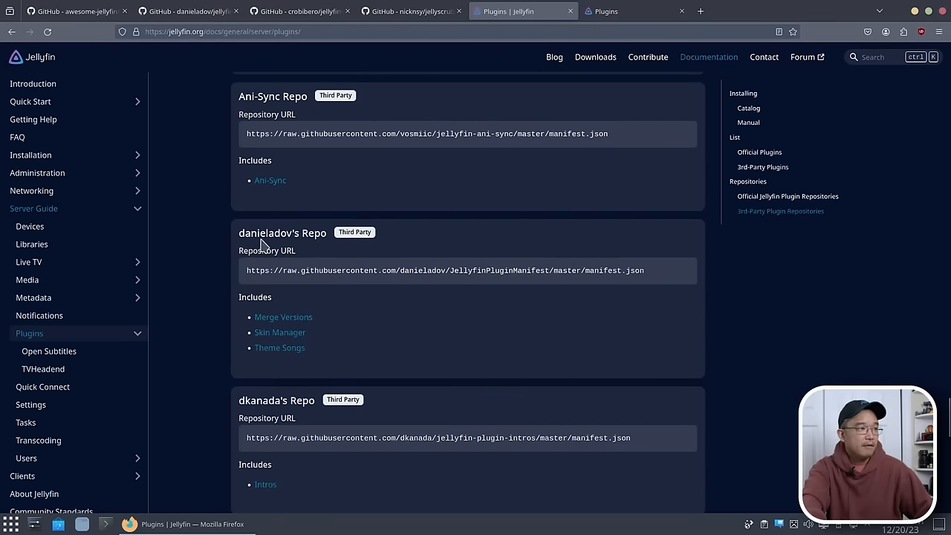
{"action": "mouse_move", "coordinate": [330, 357]}
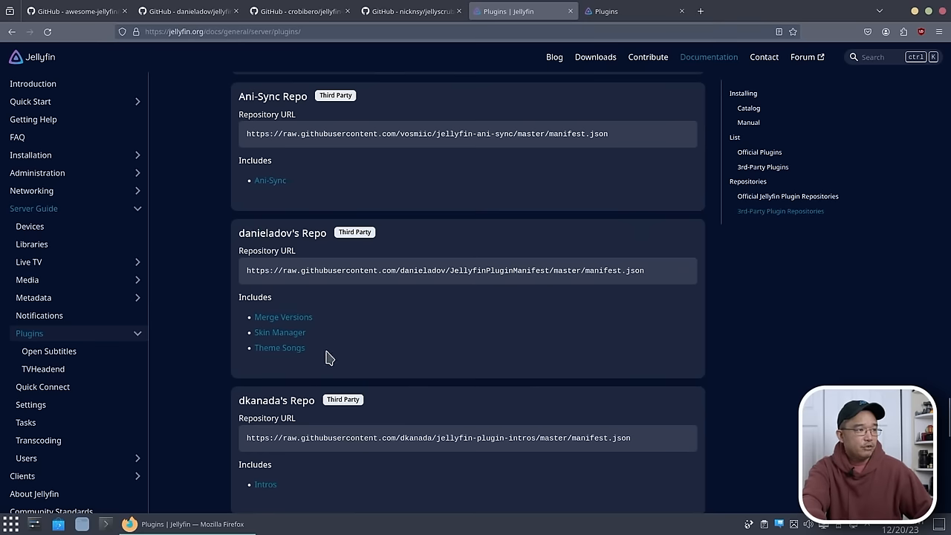
{"action": "scroll", "scroll_direction": "up", "scroll_amount": 3}
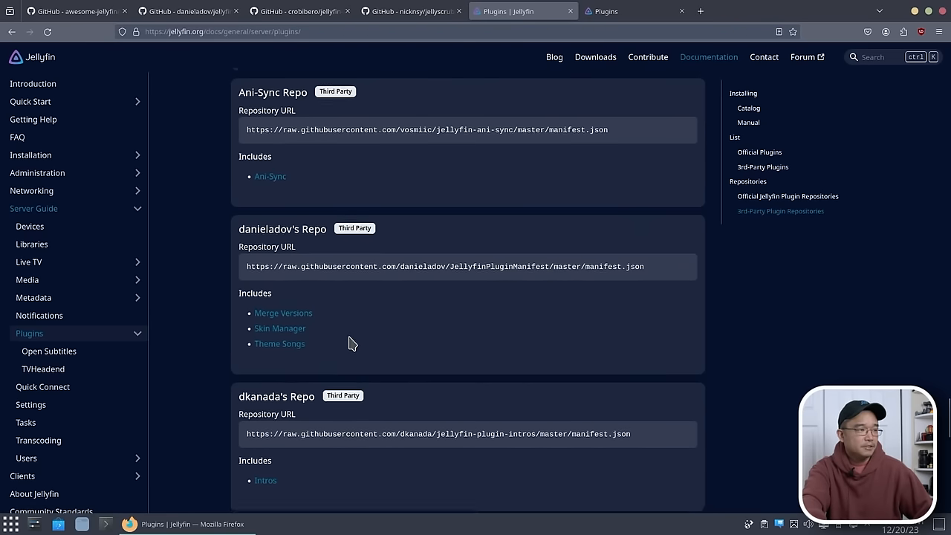
{"action": "scroll", "scroll_direction": "down", "scroll_amount": 3}
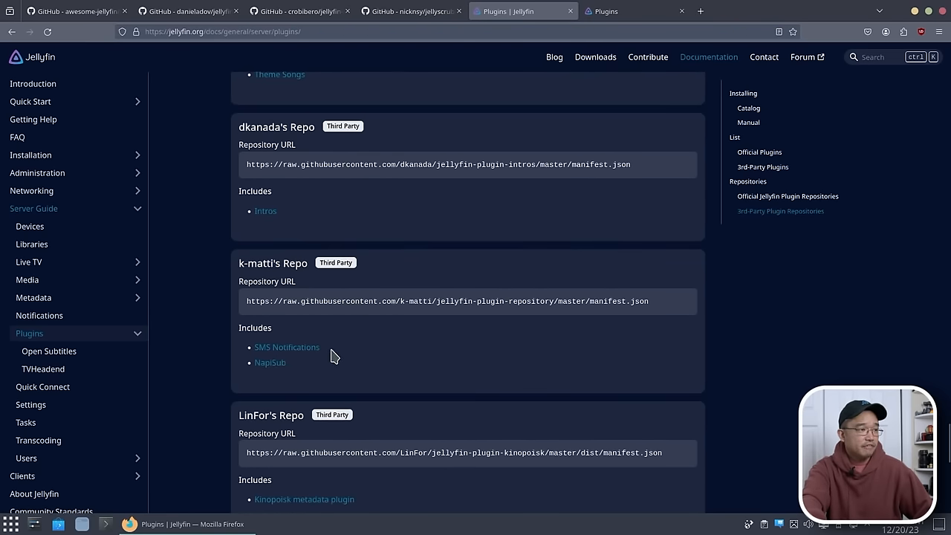
{"action": "scroll", "scroll_direction": "down", "scroll_amount": 3}
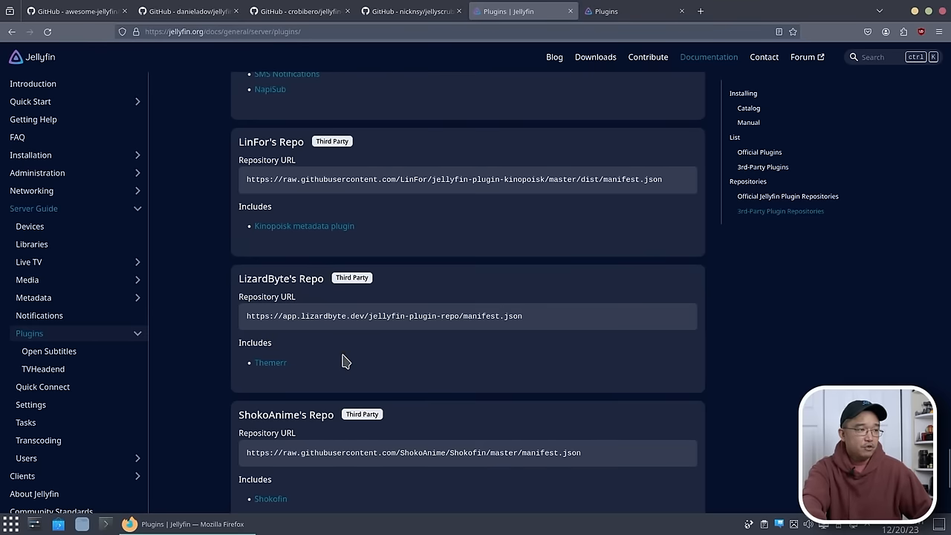
{"action": "scroll", "scroll_direction": "down", "scroll_amount": 3}
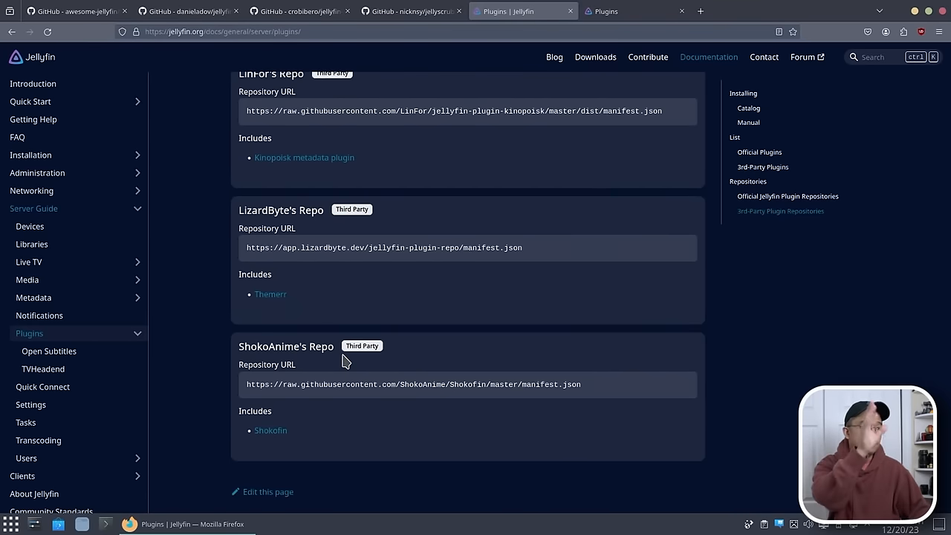
{"action": "mouse_move", "coordinate": [411, 11]}
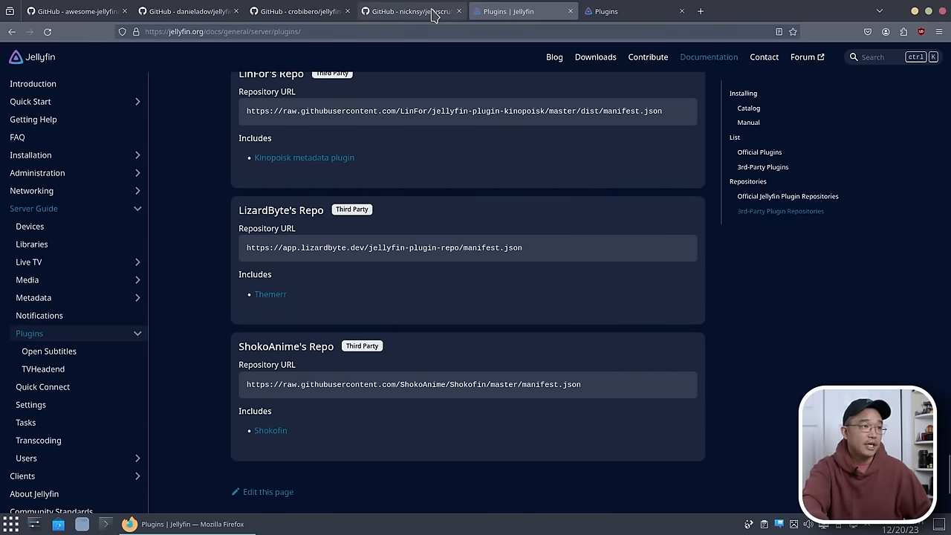
Step: Check the Jellyscrub and TMDb Trailers repos, then view Merge Versions' install-from-repository and .zip instructions
{"action": "left_click", "coordinate": [411, 11]}
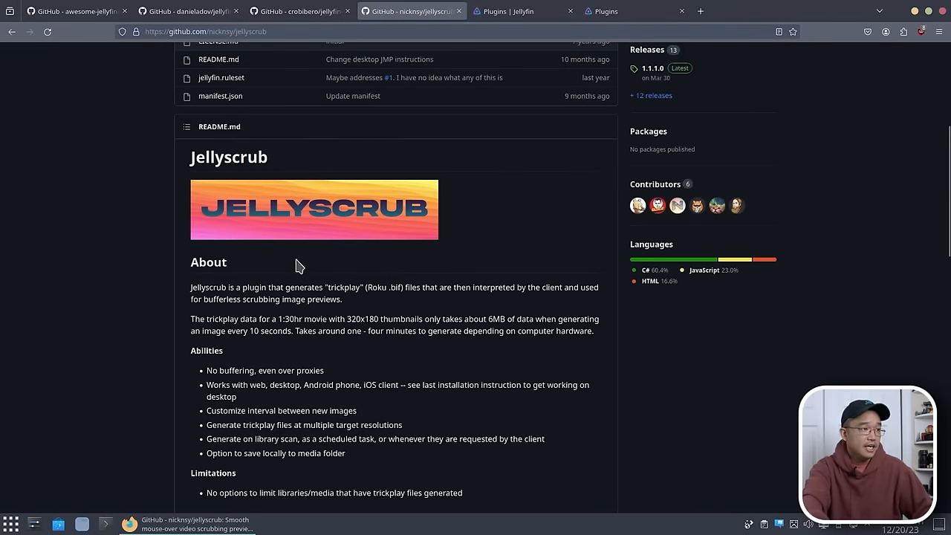
{"action": "mouse_move", "coordinate": [342, 203]}
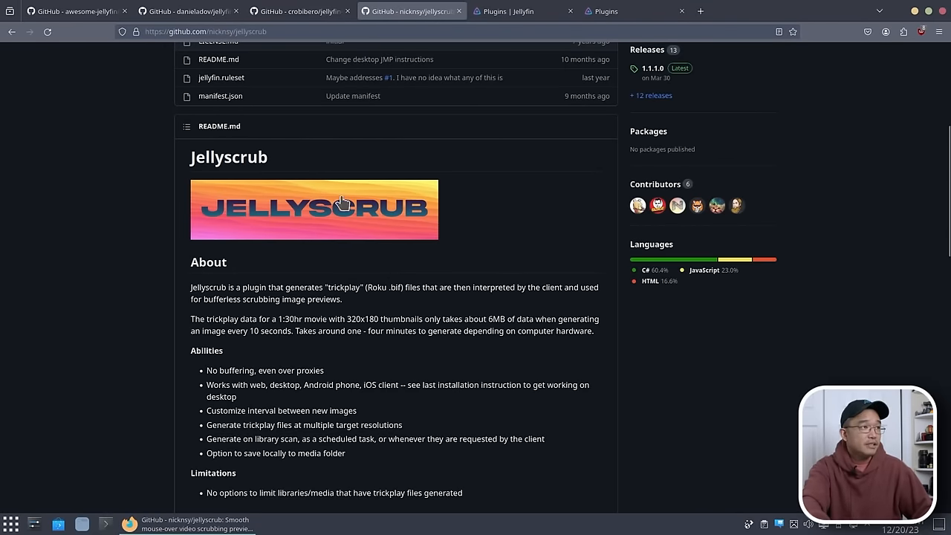
{"action": "left_click", "coordinate": [299, 10]}
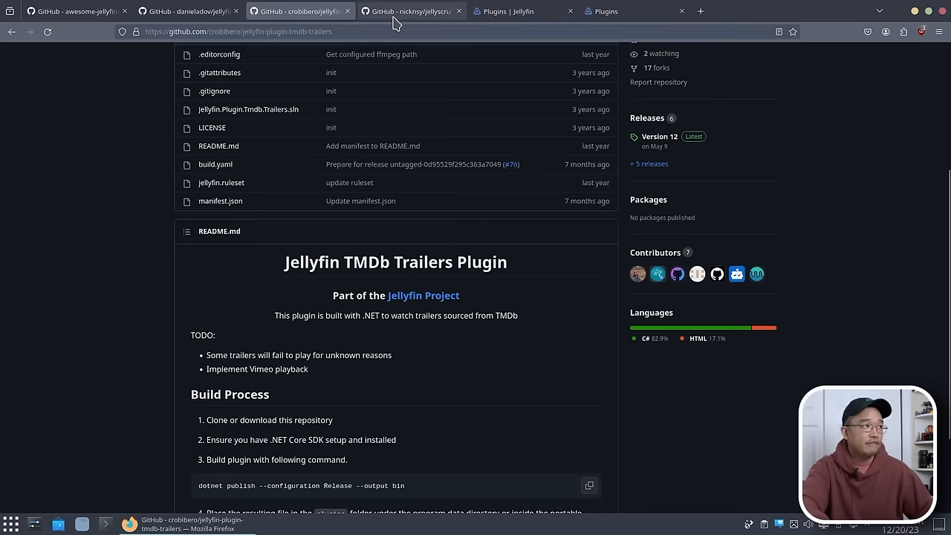
{"action": "left_click", "coordinate": [187, 10]}
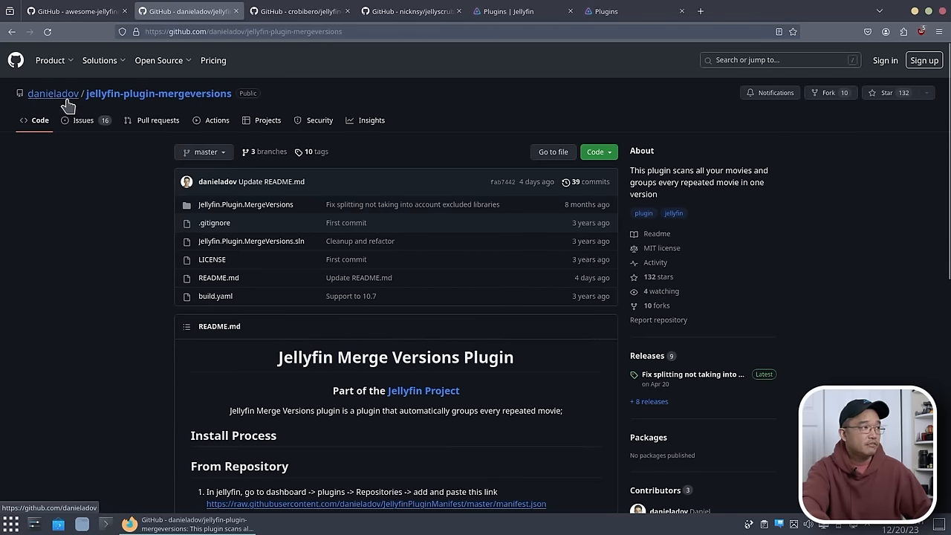
{"action": "scroll", "scroll_direction": "down", "scroll_amount": 3}
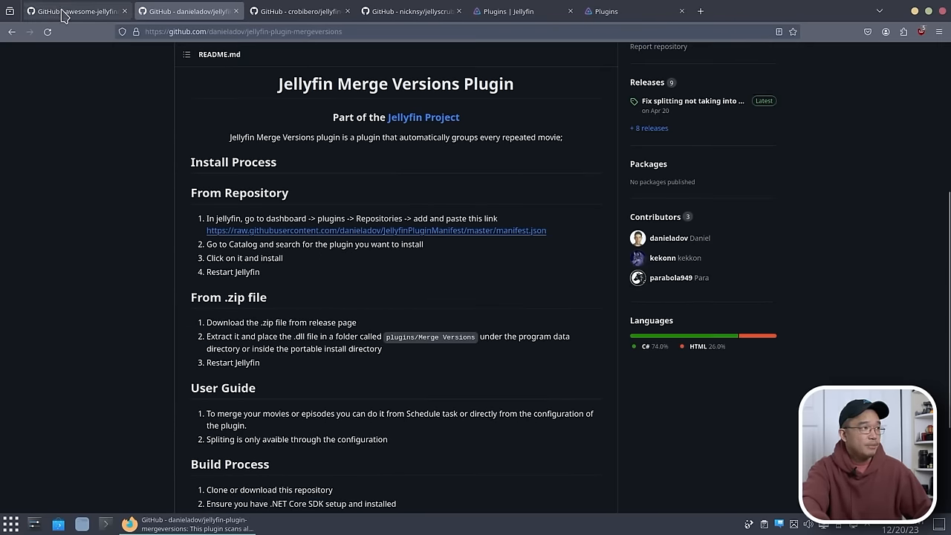
Step: Browse the awesome-jellyfin README's Plugins, Other, Related and Contribute sections and back to the top
{"action": "left_click", "coordinate": [74, 11]}
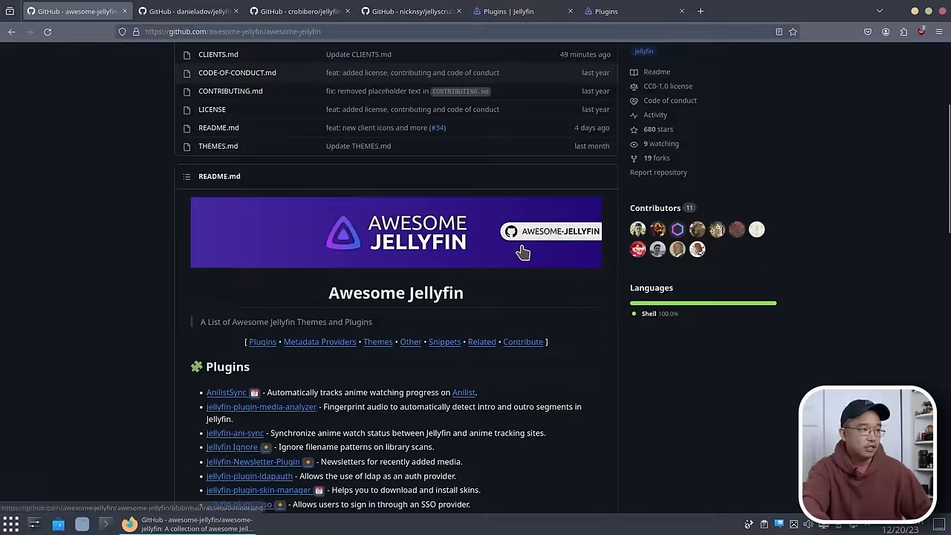
{"action": "scroll", "scroll_direction": "down", "scroll_amount": 3}
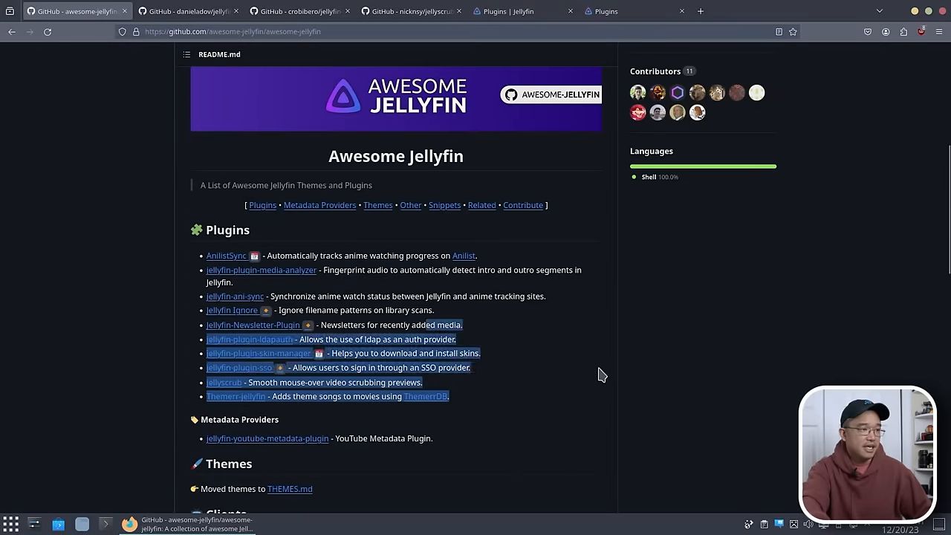
{"action": "scroll", "scroll_direction": "down", "scroll_amount": 3}
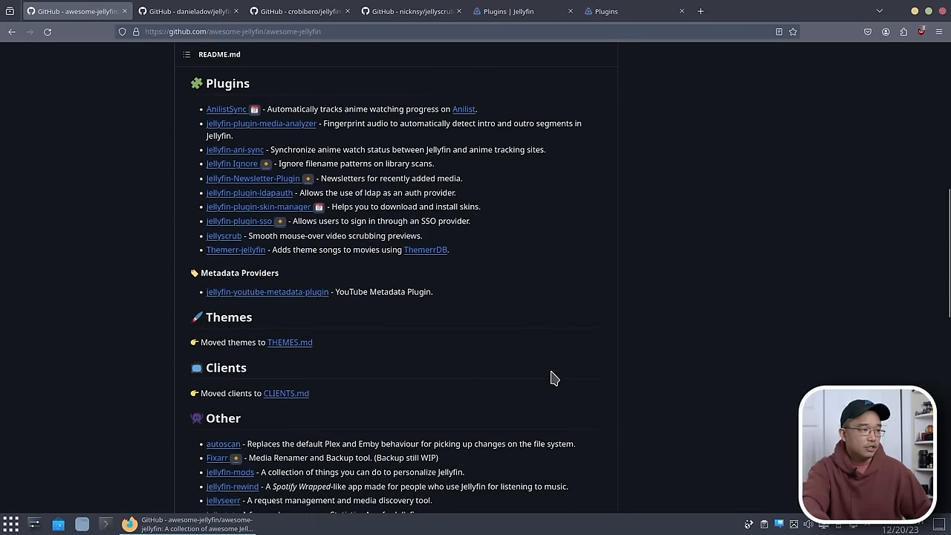
{"action": "scroll", "scroll_direction": "down", "scroll_amount": 3}
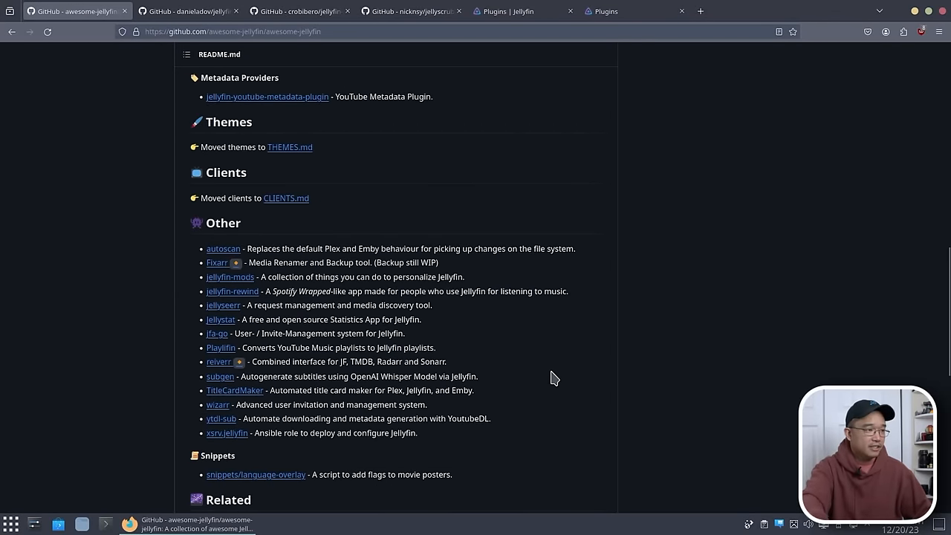
{"action": "scroll", "scroll_direction": "down", "scroll_amount": 3}
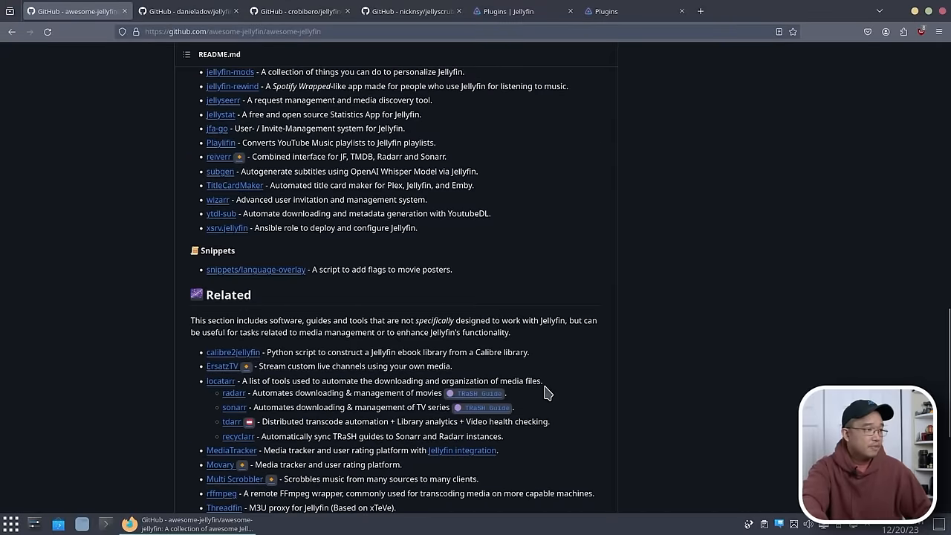
{"action": "scroll", "scroll_direction": "down", "scroll_amount": 3}
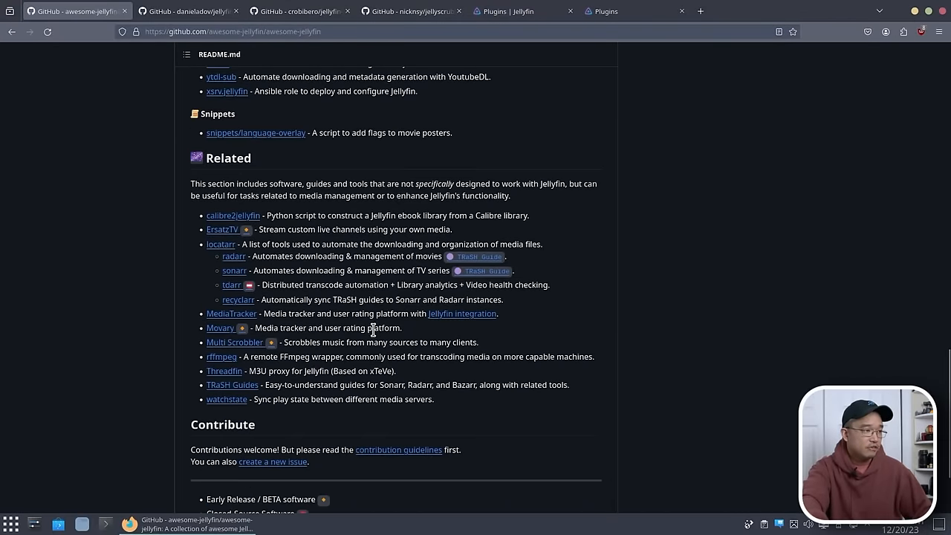
{"action": "scroll", "scroll_direction": "up", "scroll_amount": 3}
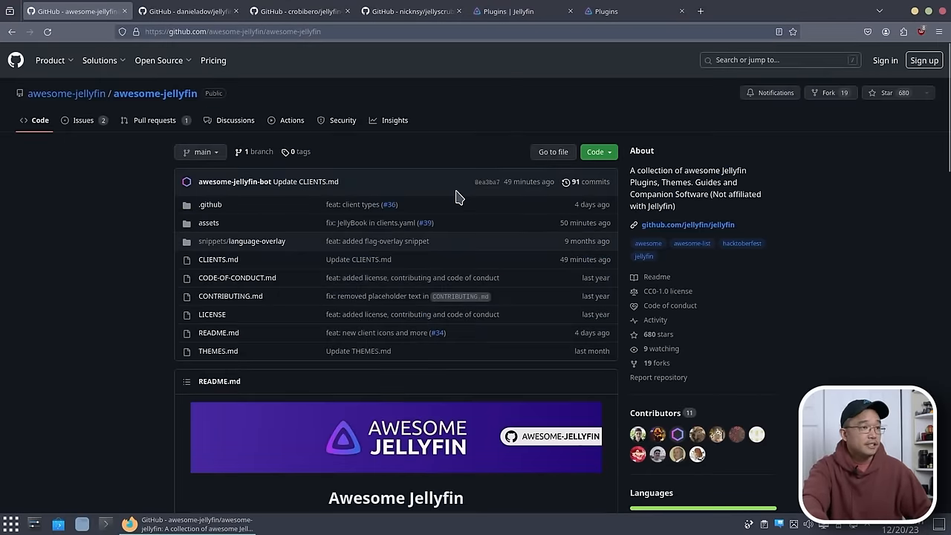
{"action": "scroll", "scroll_direction": "down", "scroll_amount": 3}
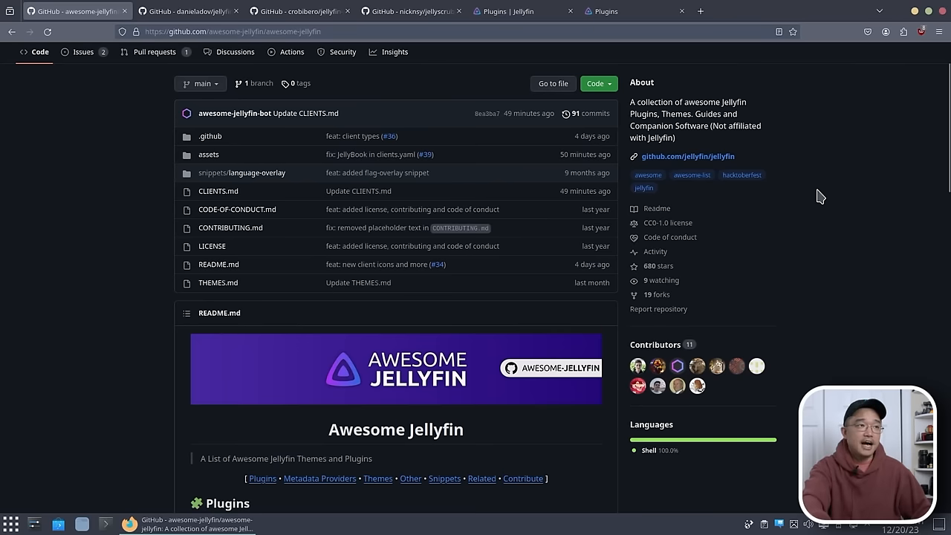
{"action": "mouse_move", "coordinate": [609, 11]}
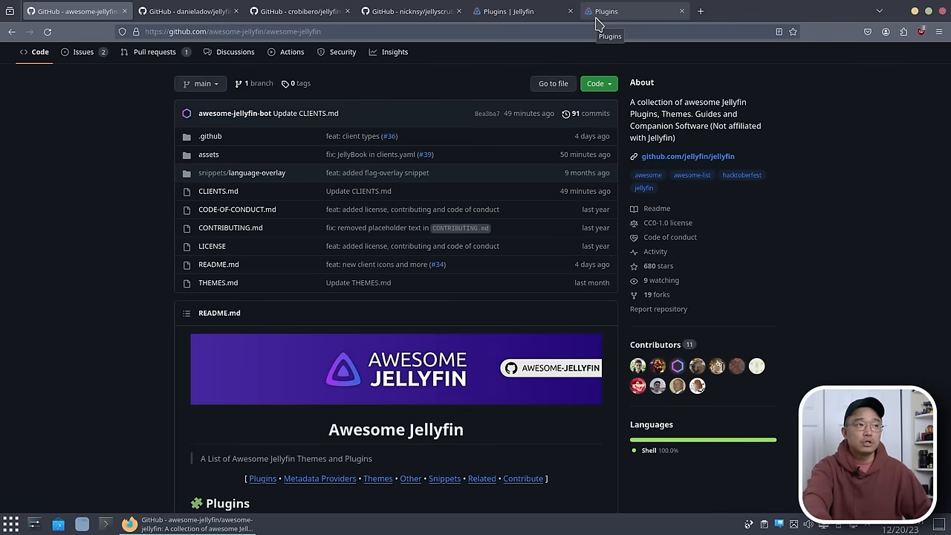
{"action": "mouse_move", "coordinate": [638, 15]}
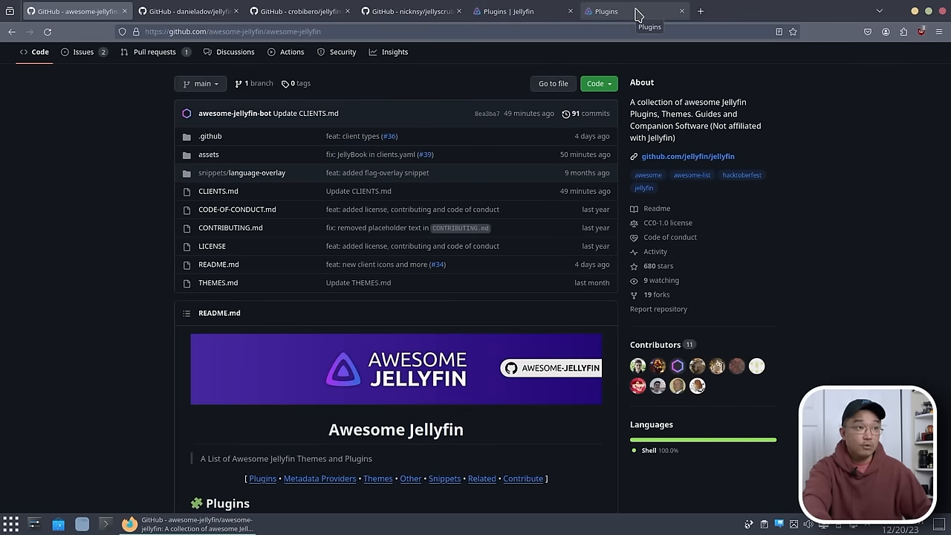
Step: Return to Jellyfin's plugin Catalog at its top with LDAP Authentication, TMDb Trailers and General plugins
{"action": "left_click", "coordinate": [609, 11]}
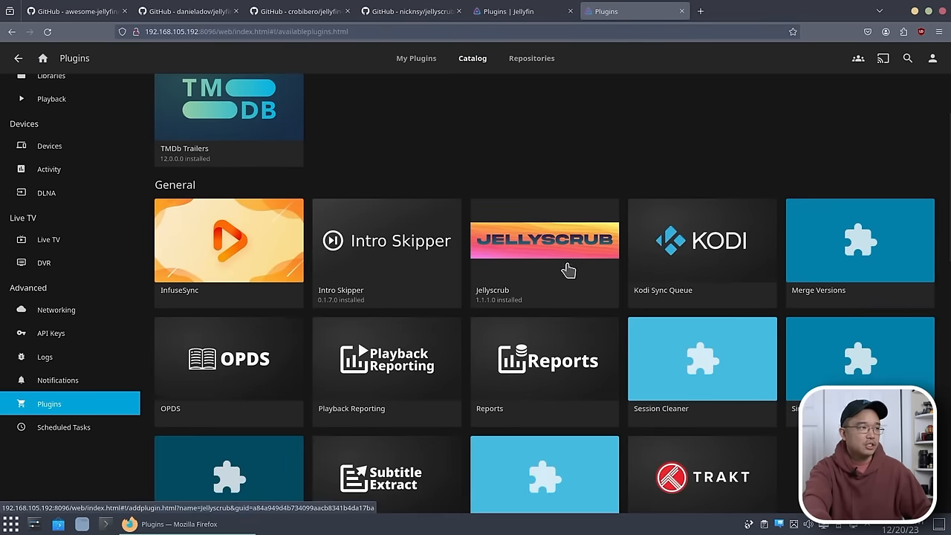
{"action": "scroll", "scroll_direction": "down", "scroll_amount": 3}
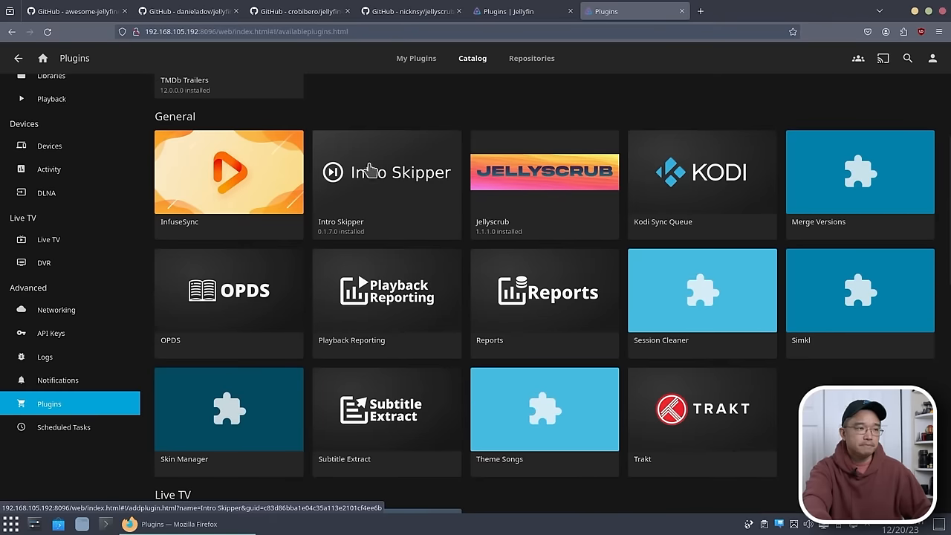
{"action": "scroll", "scroll_direction": "up", "scroll_amount": 3}
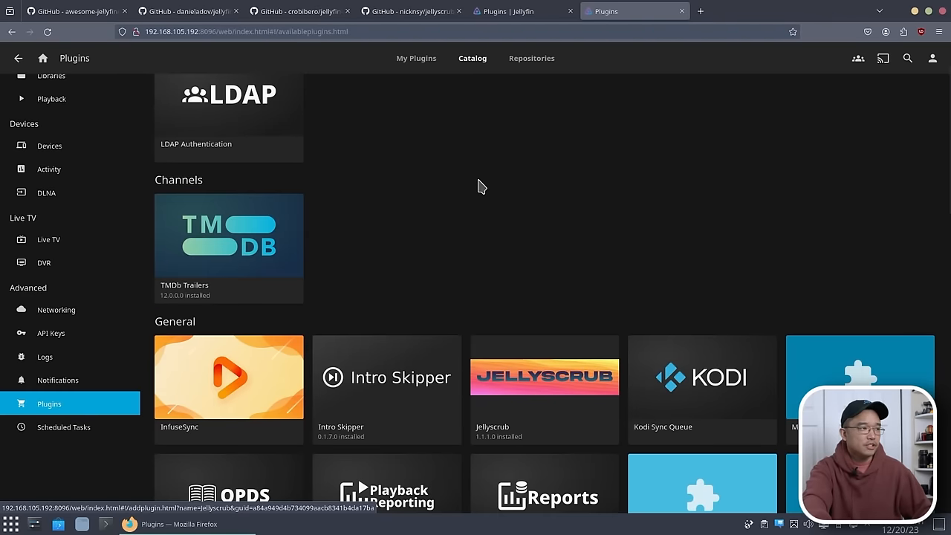
{"action": "mouse_move", "coordinate": [212, 242]}
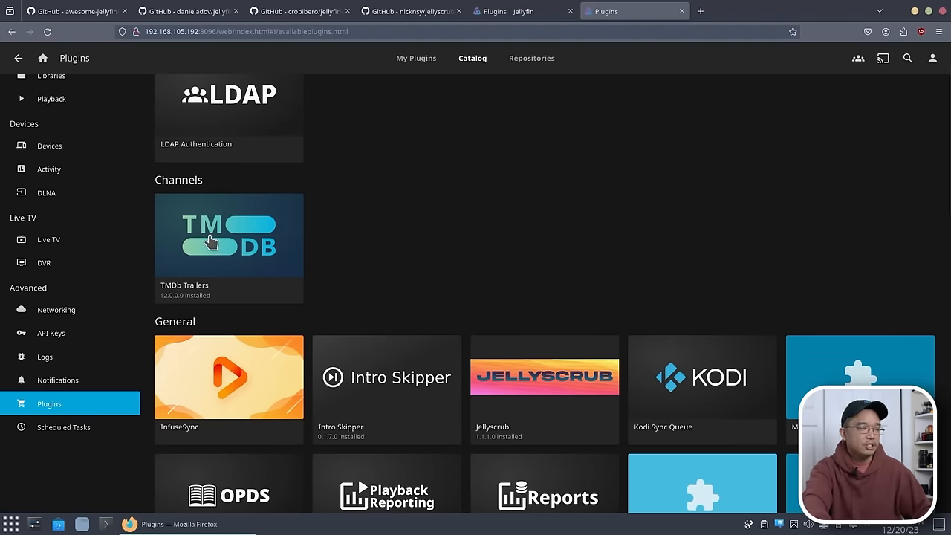
{"action": "scroll", "scroll_direction": "up", "scroll_amount": 3}
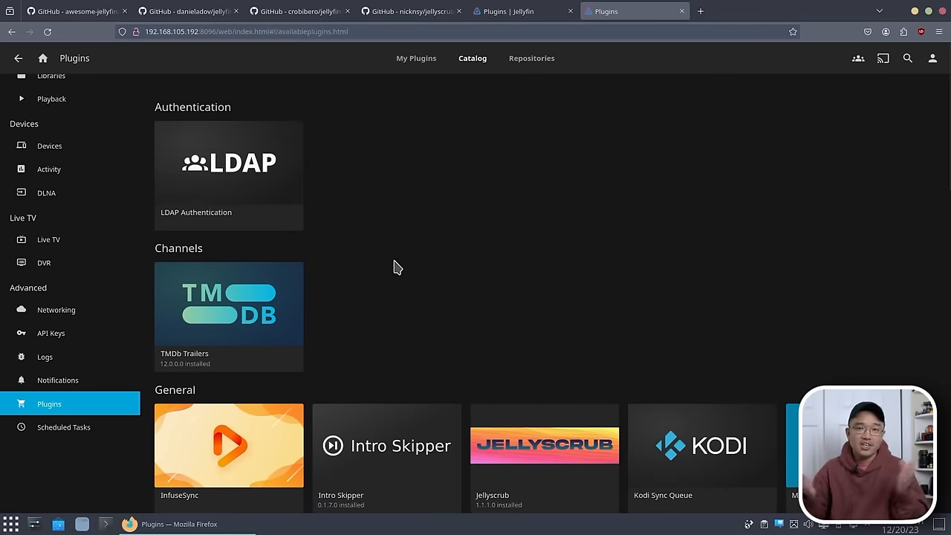